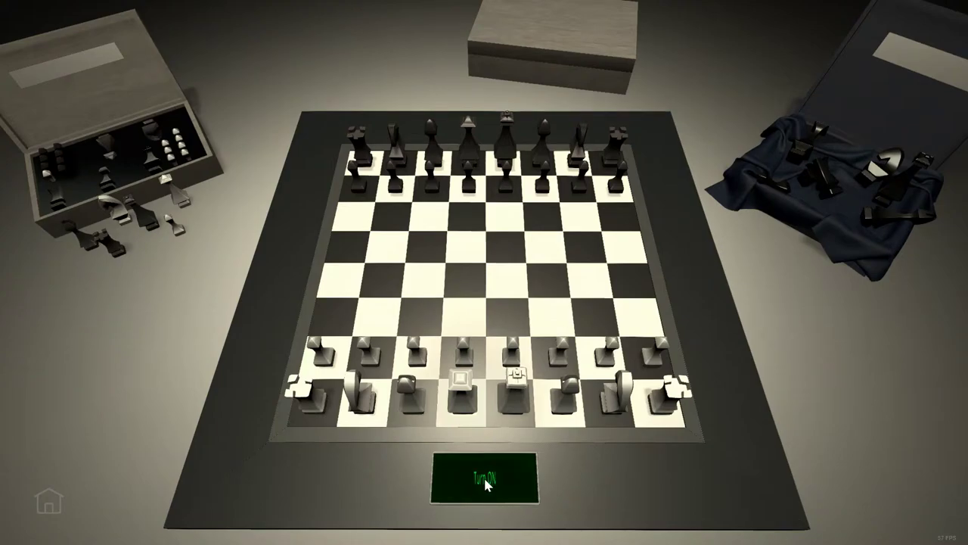
{"action": "mouse_move", "coordinate": [790, 155]}
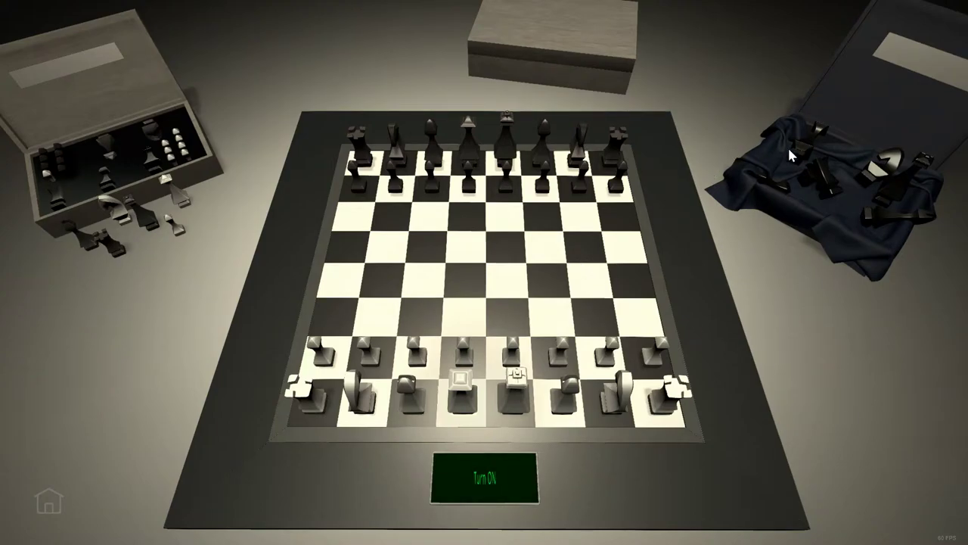
{"action": "mouse_move", "coordinate": [142, 162]}
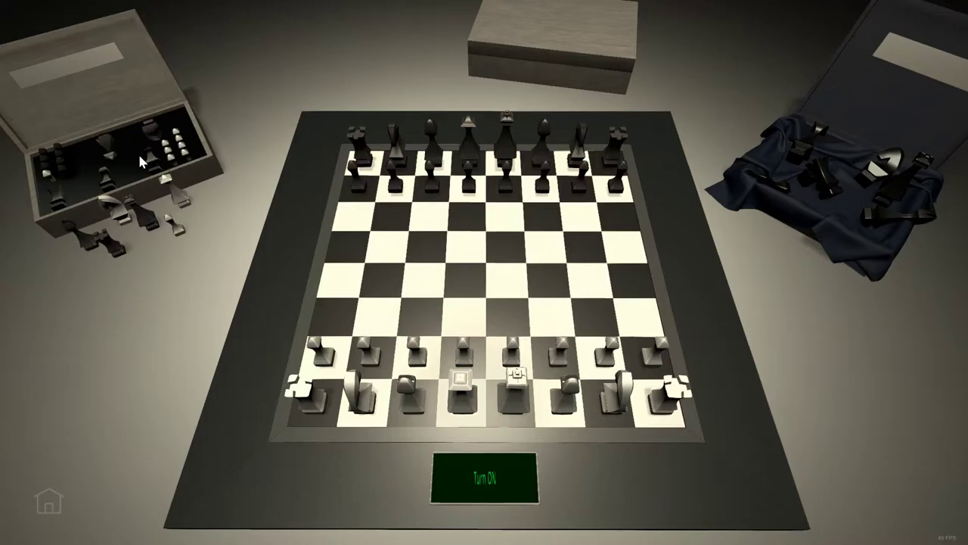
Switch on the board using the green Turn ON panel to show the puzzle levels
{"action": "left_click", "coordinate": [482, 477]}
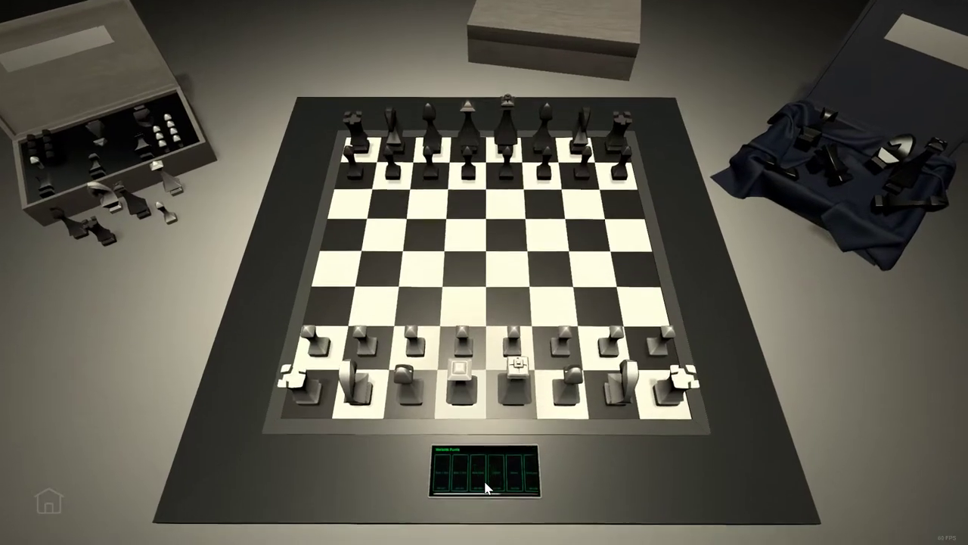
Start the Level 1 puzzle and try white piece moves, including a diagonal to the far square
{"action": "left_click", "coordinate": [484, 473]}
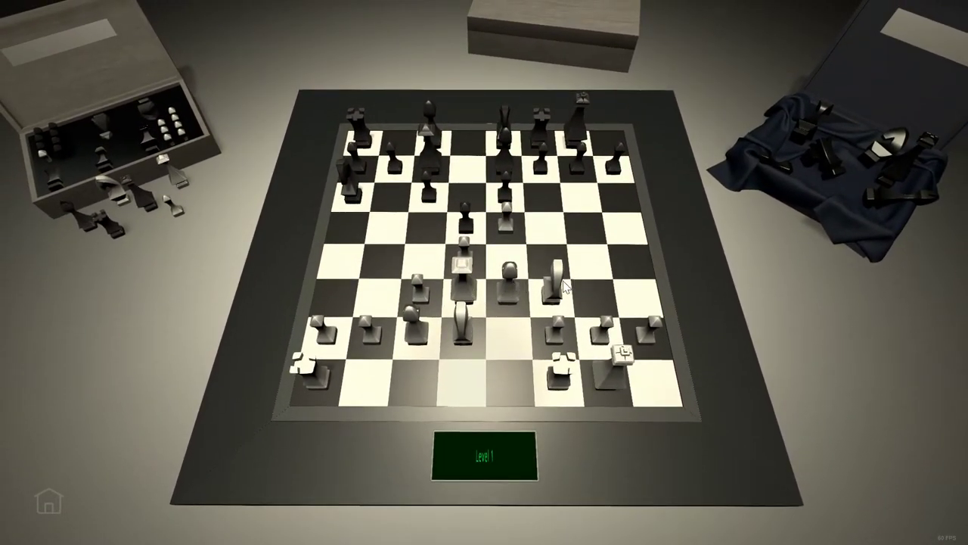
{"action": "left_click", "coordinate": [463, 261]}
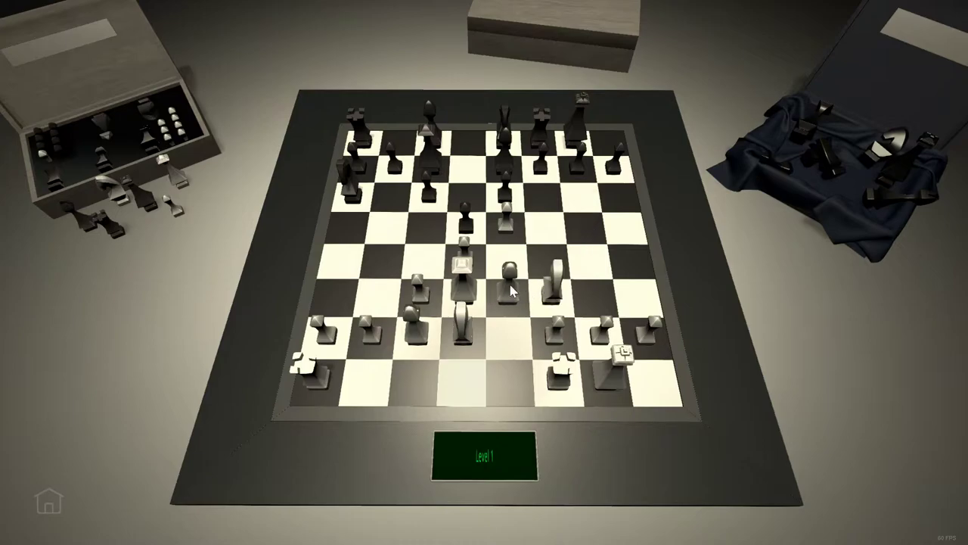
{"action": "left_click", "coordinate": [503, 291]}
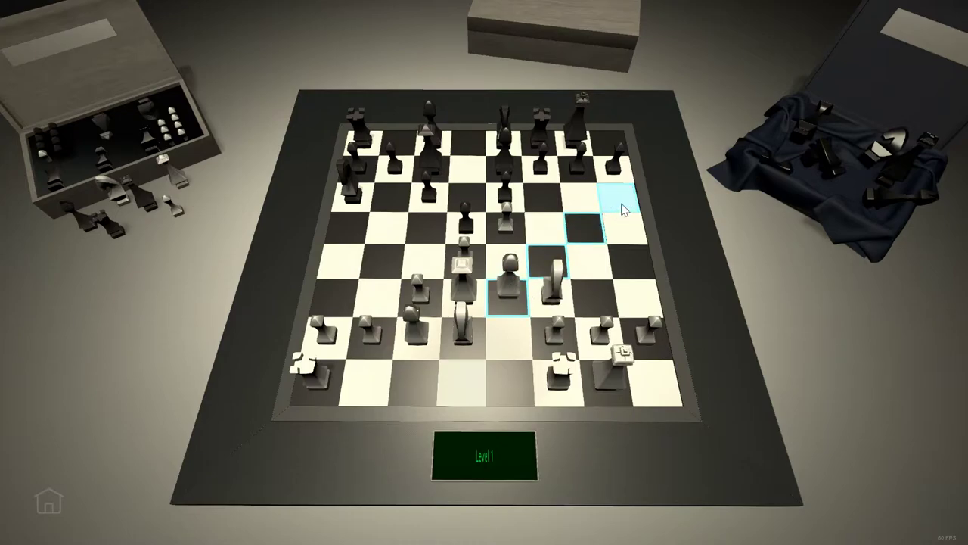
{"action": "left_click", "coordinate": [619, 208]}
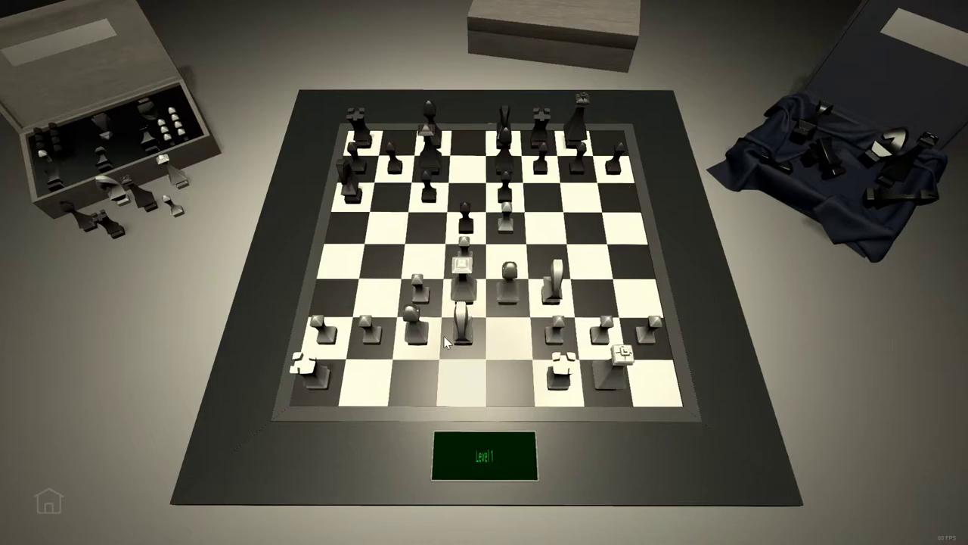
{"action": "left_click", "coordinate": [461, 261]}
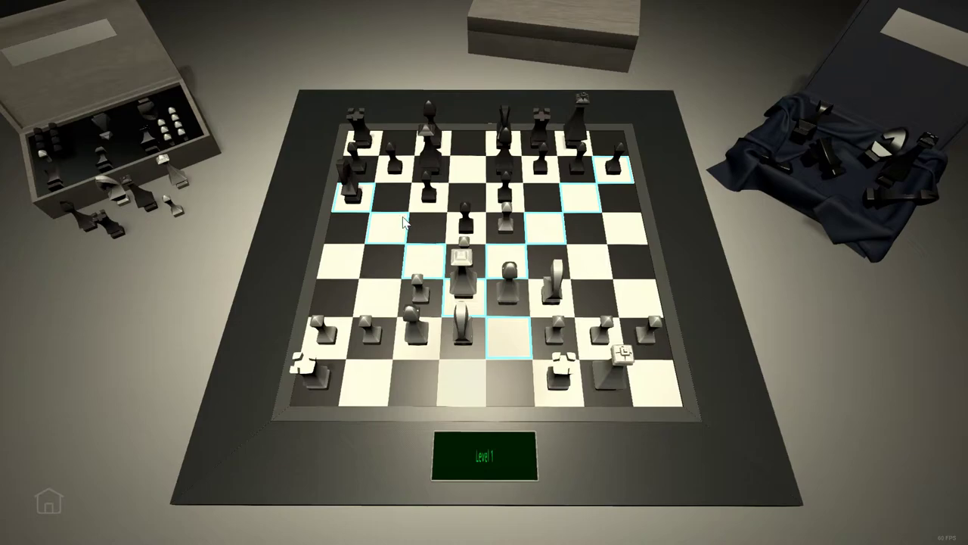
{"action": "mouse_move", "coordinate": [545, 193]}
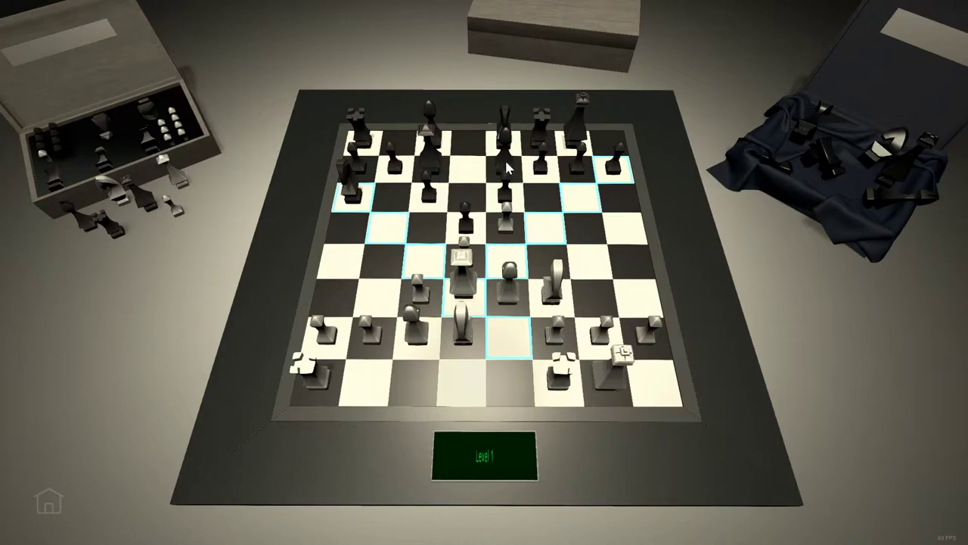
{"action": "mouse_move", "coordinate": [548, 140]}
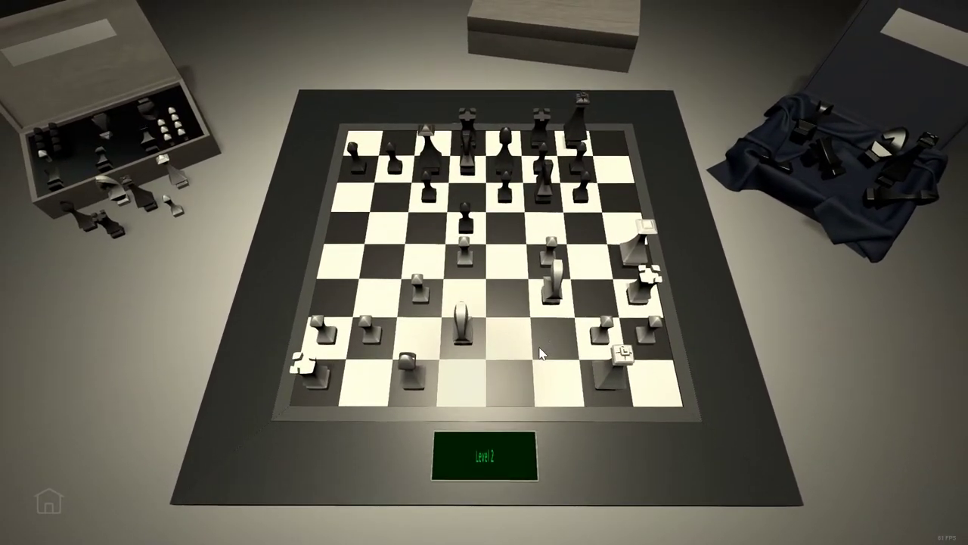
{"action": "mouse_move", "coordinate": [583, 288]}
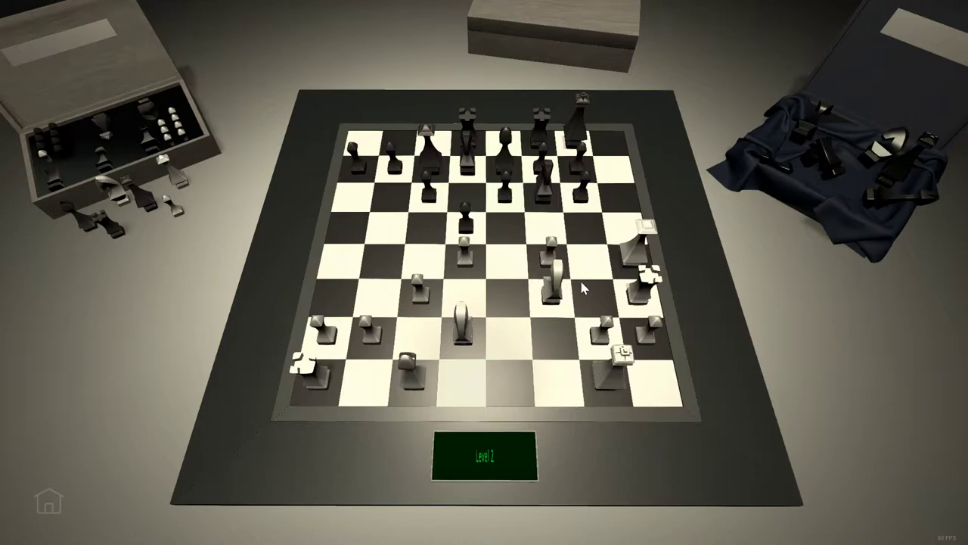
Play the Level 2 solution moves, finishing with the final winning move
{"action": "left_click", "coordinate": [551, 272]}
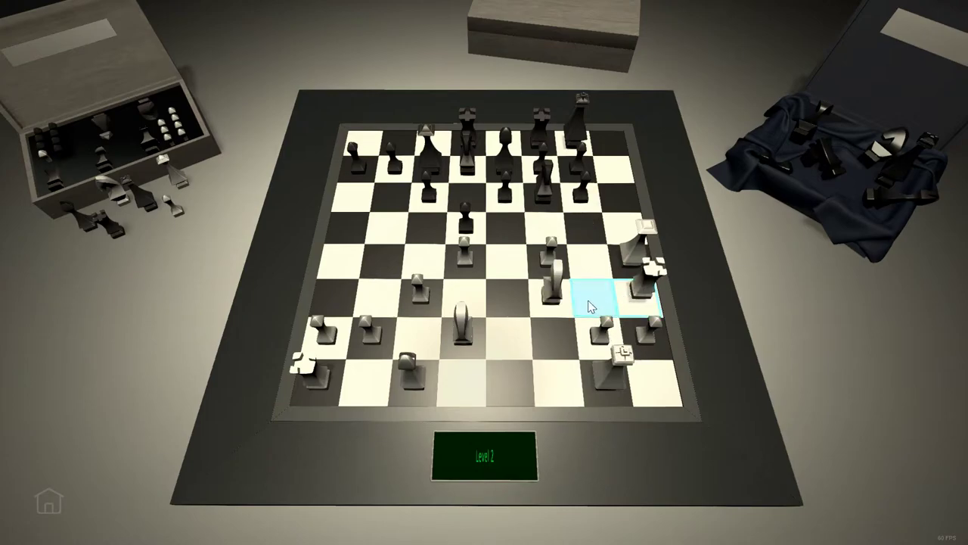
{"action": "left_click", "coordinate": [605, 299]}
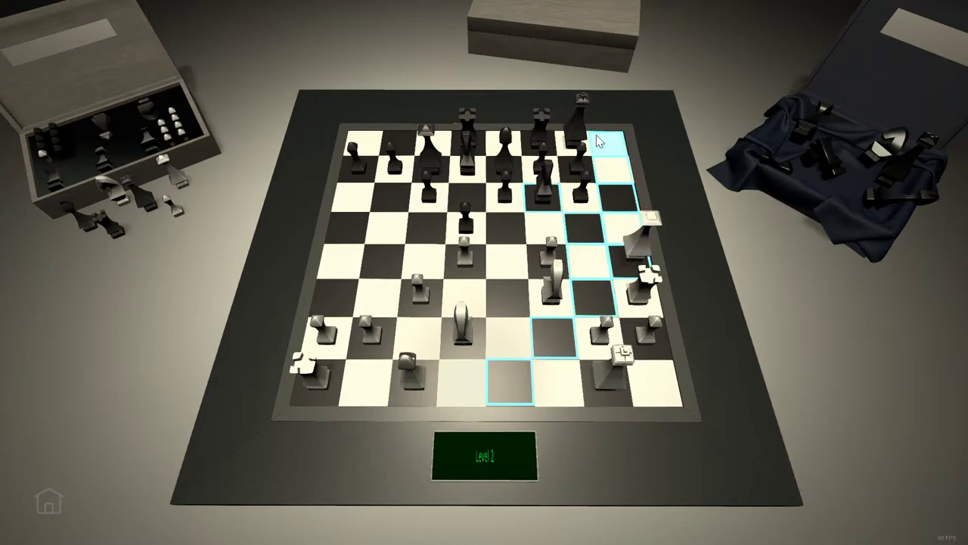
{"action": "left_click", "coordinate": [613, 140]}
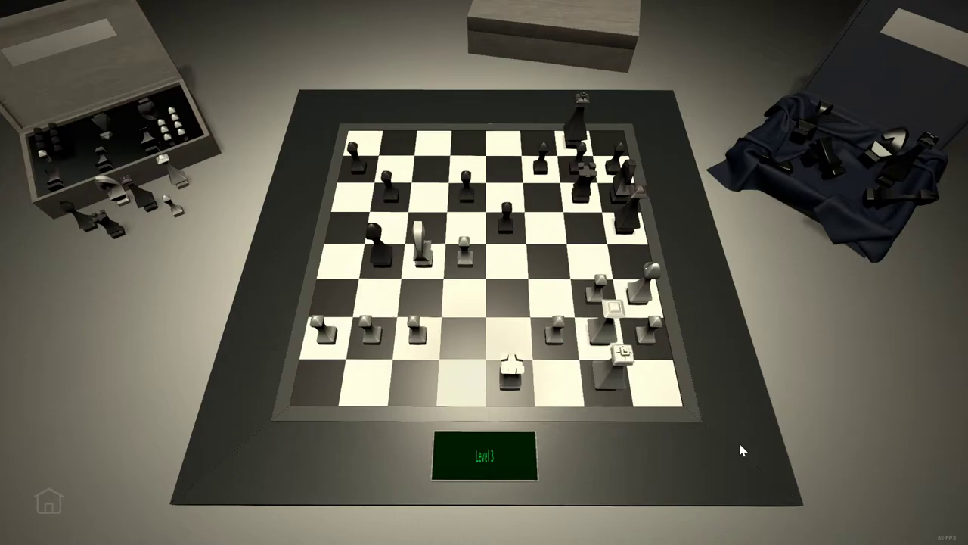
{"action": "mouse_move", "coordinate": [462, 427]}
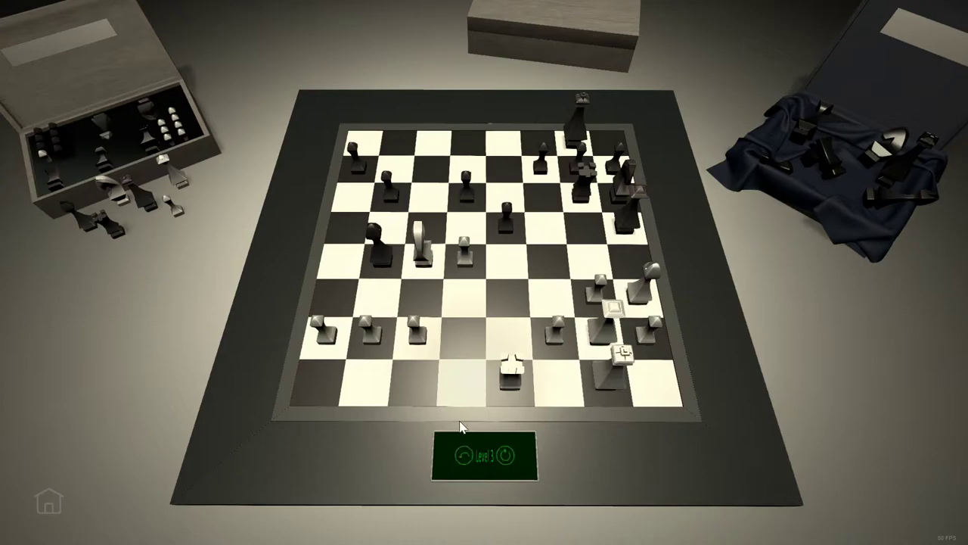
{"action": "mouse_move", "coordinate": [503, 435]}
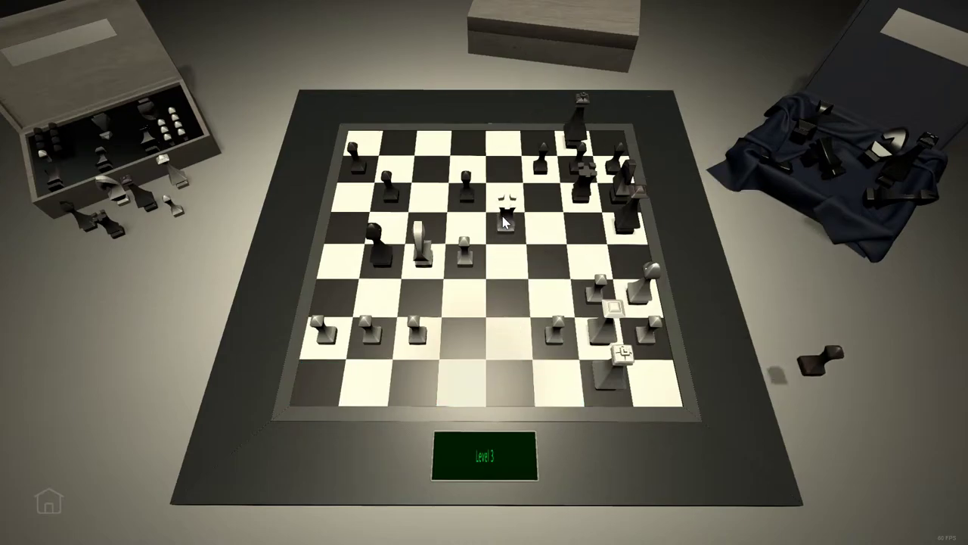
Advance a central piece, reset the Level 3 position, then play the winning move
{"action": "left_click", "coordinate": [506, 359]}
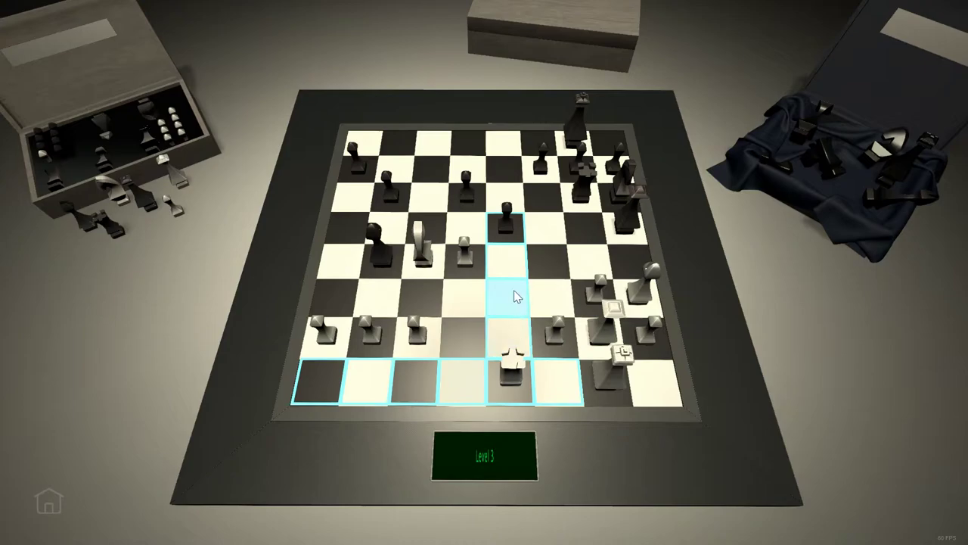
{"action": "left_click", "coordinate": [514, 295]}
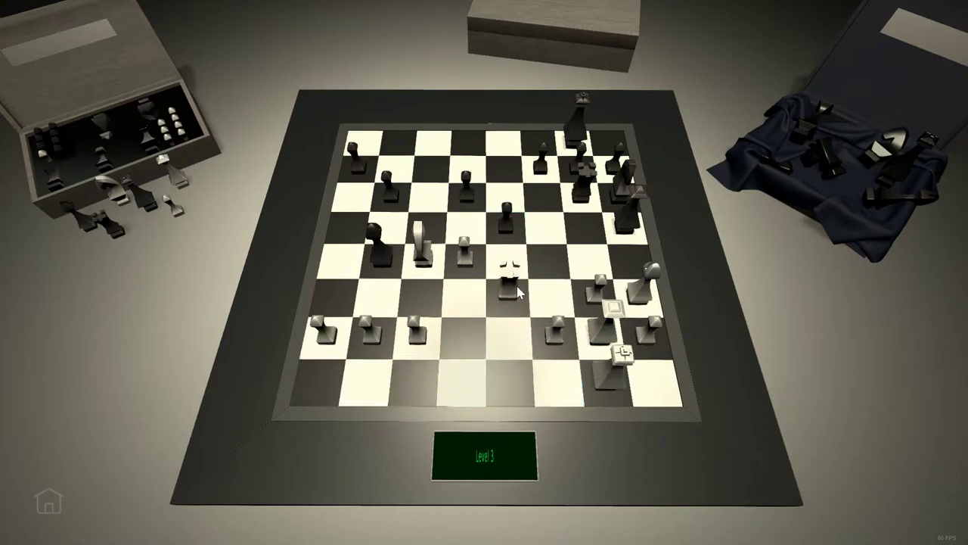
{"action": "left_click", "coordinate": [420, 249]}
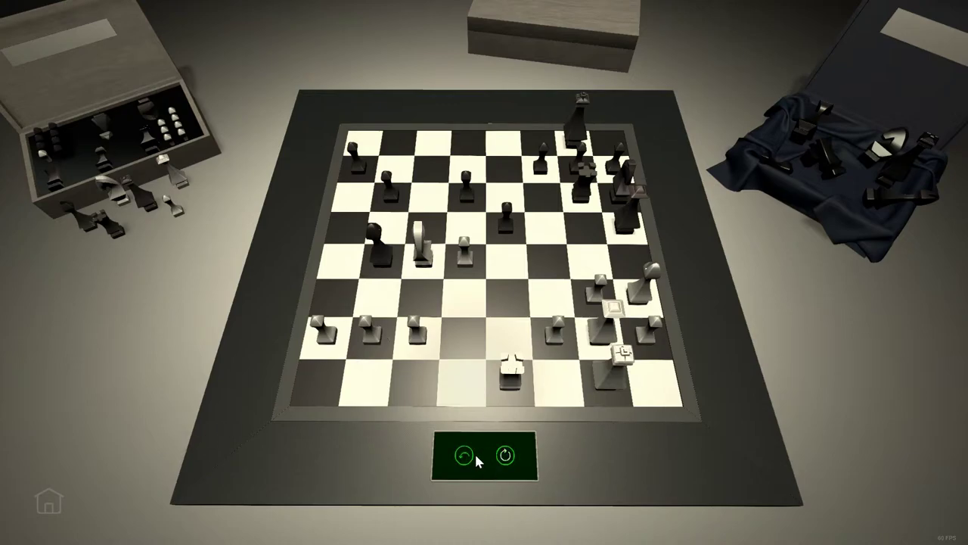
{"action": "left_click", "coordinate": [509, 360]}
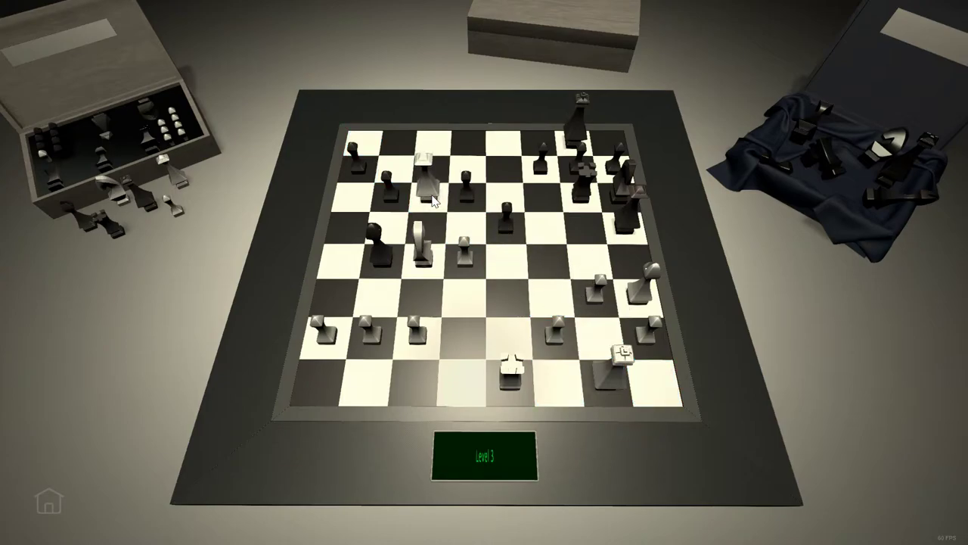
{"action": "left_click", "coordinate": [425, 185]}
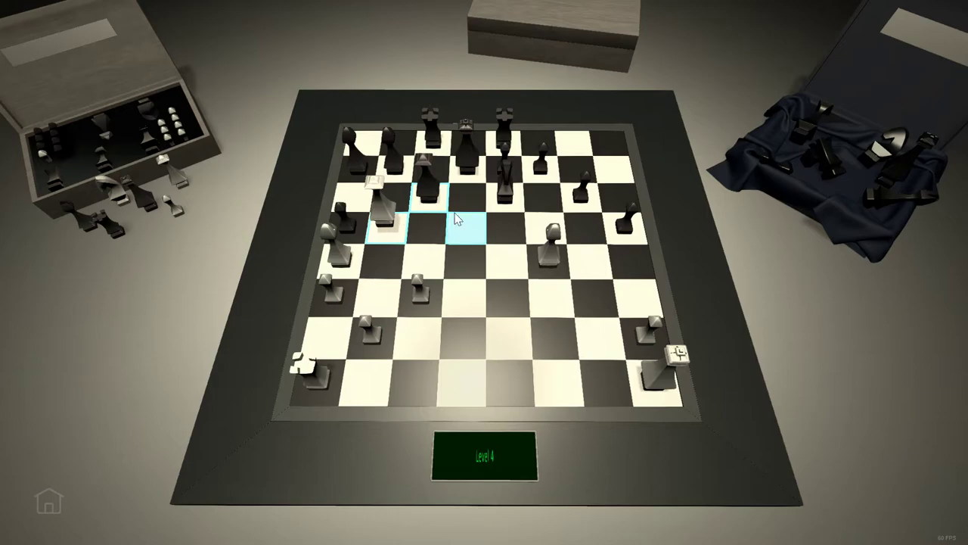
Play the winning move on the highlighted square for Level 4
{"action": "left_click", "coordinate": [461, 231]}
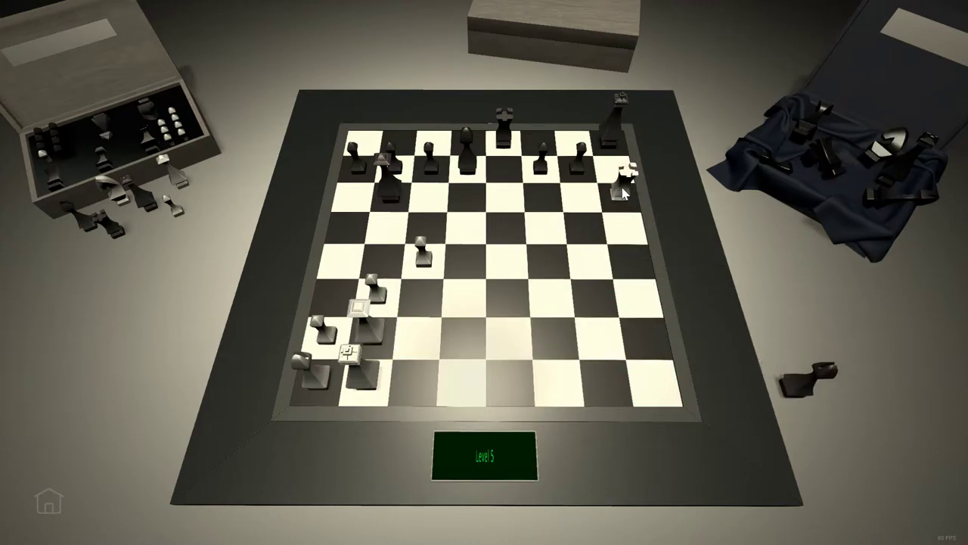
Move the top-right white piece next to the black pieces to solve Level 5
{"action": "left_click", "coordinate": [636, 185]}
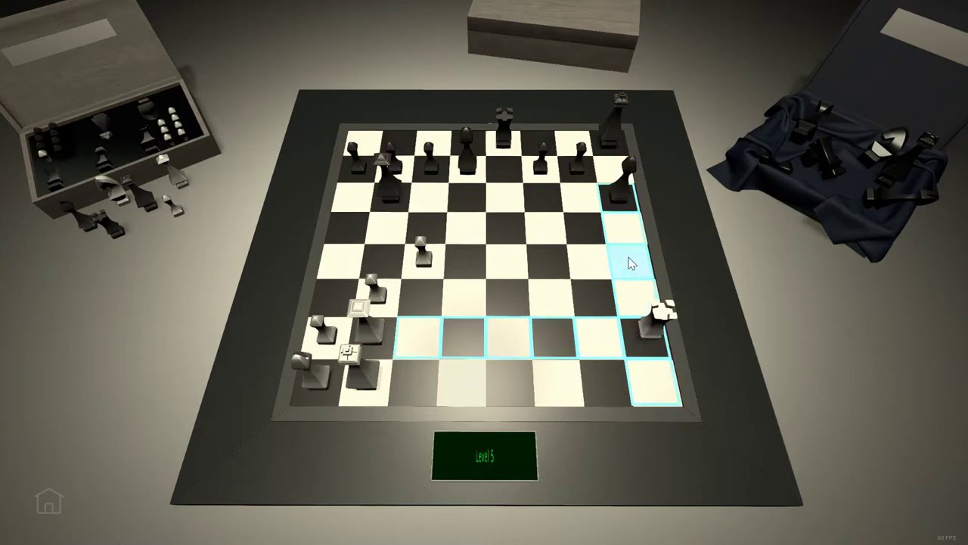
{"action": "left_click", "coordinate": [635, 257]}
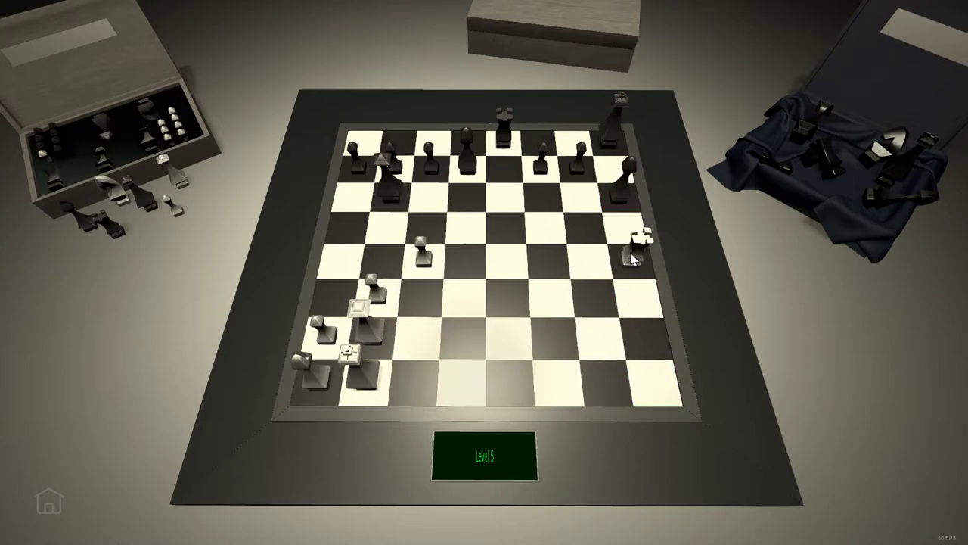
{"action": "left_click", "coordinate": [355, 299]}
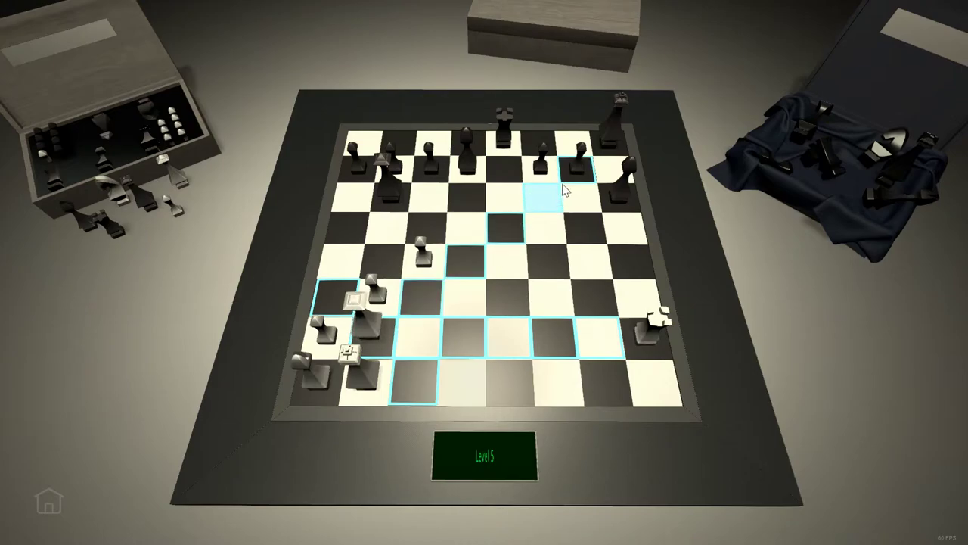
{"action": "left_click", "coordinate": [544, 182]}
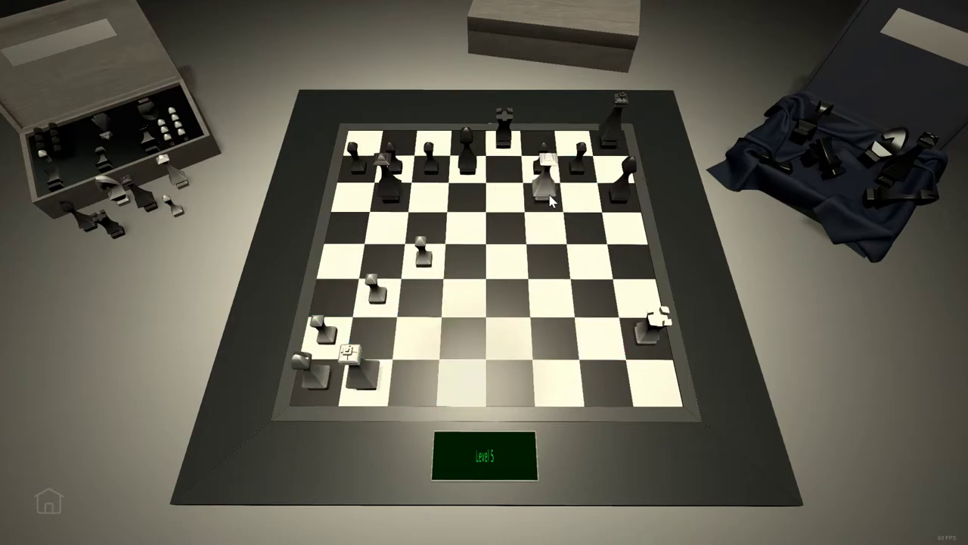
{"action": "left_click", "coordinate": [359, 310]}
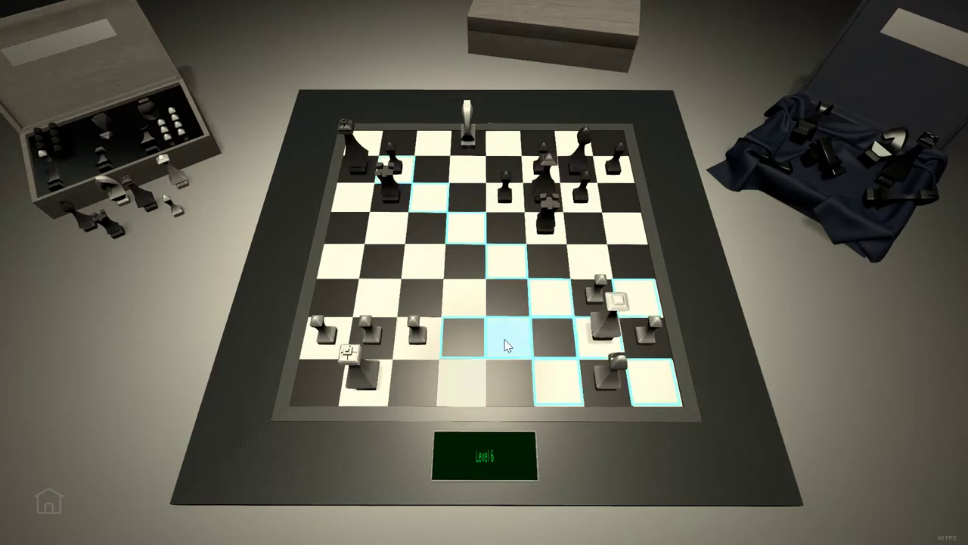
Test a Level 6 move, put the white piece down, then pick it up again
{"action": "left_click", "coordinate": [462, 329]}
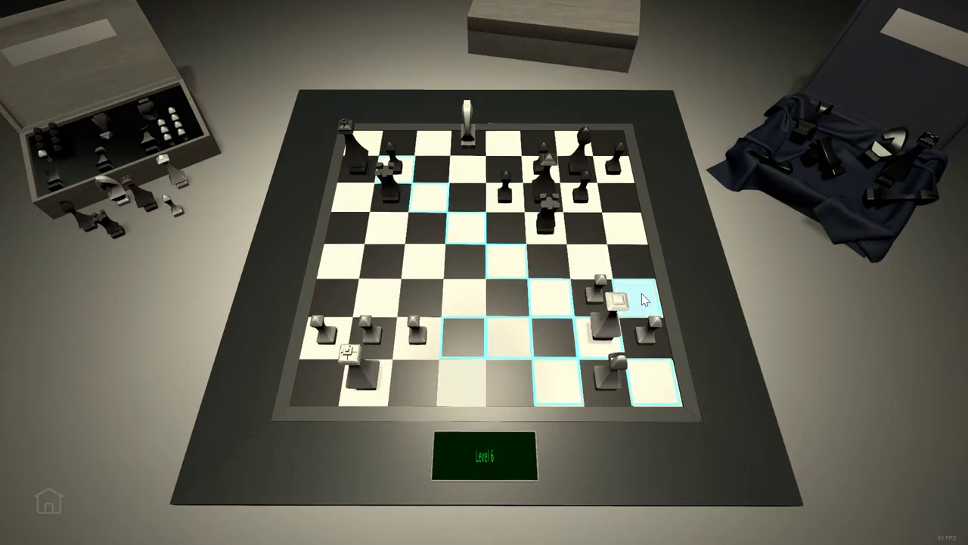
{"action": "left_click", "coordinate": [618, 303]}
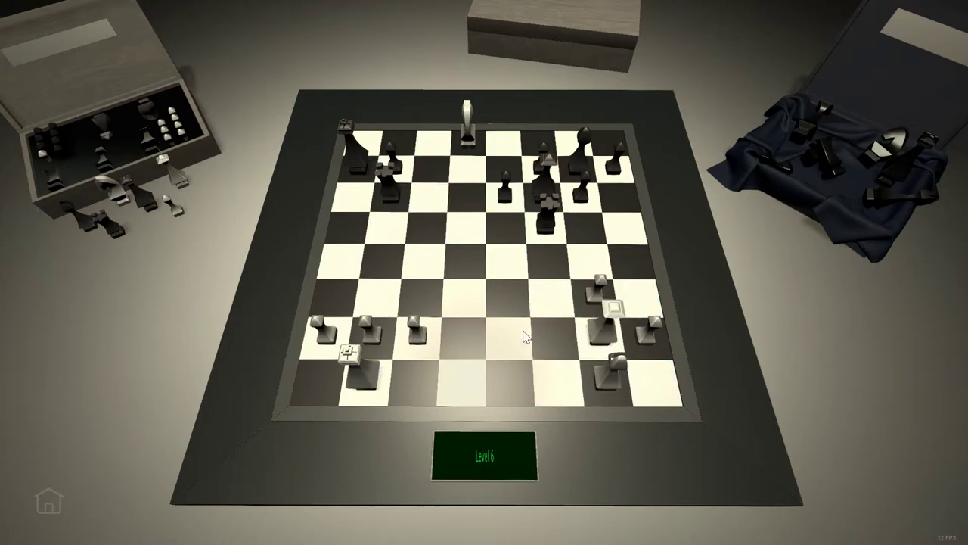
{"action": "left_click", "coordinate": [613, 307]}
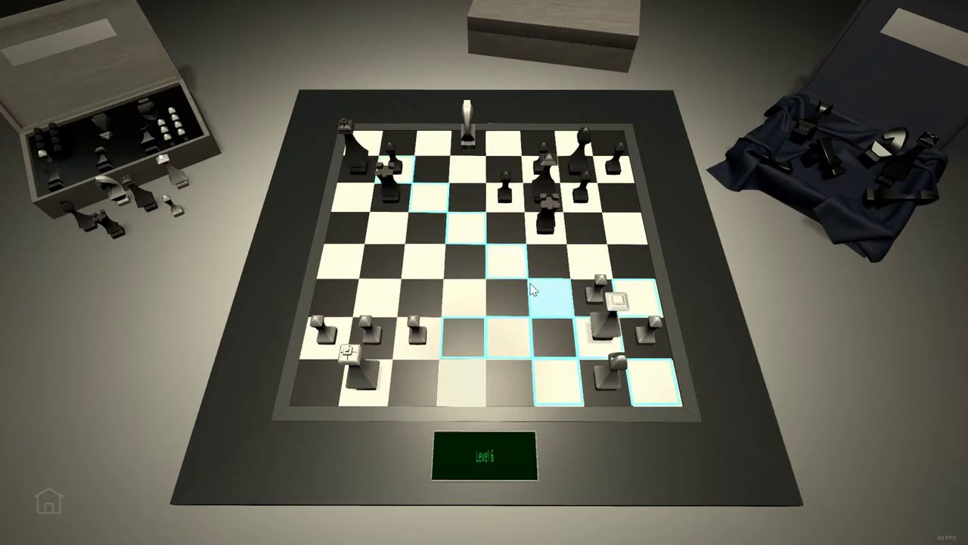
{"action": "mouse_move", "coordinate": [435, 204]}
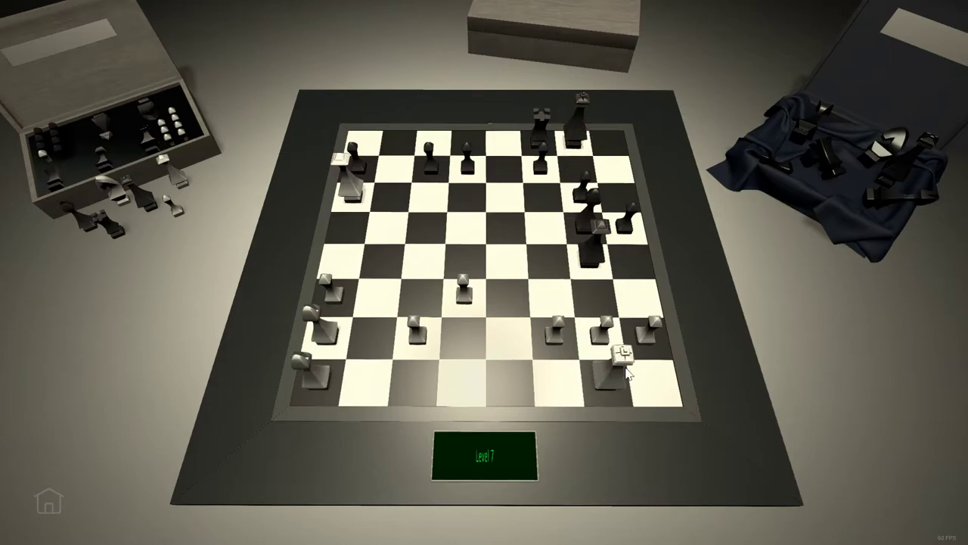
{"action": "left_click", "coordinate": [620, 355]}
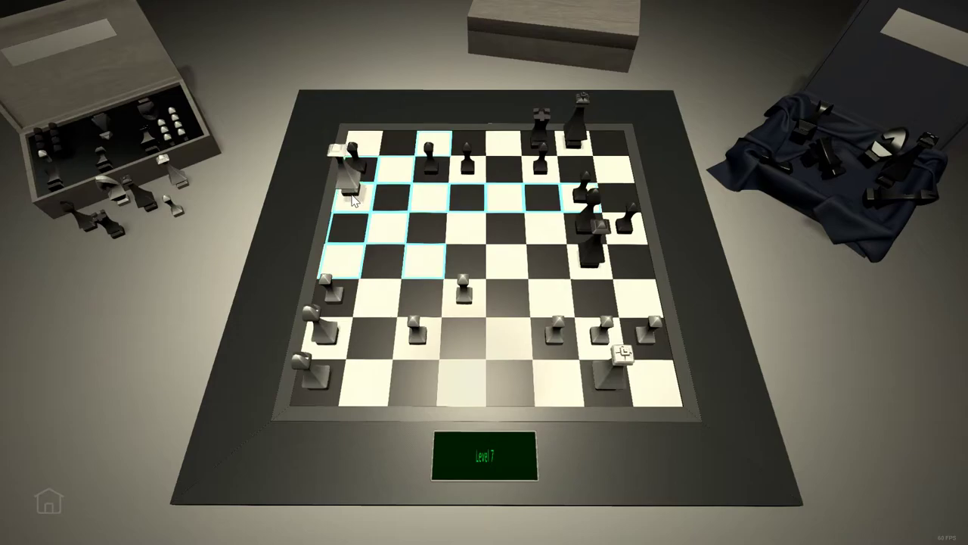
{"action": "left_click", "coordinate": [435, 158]}
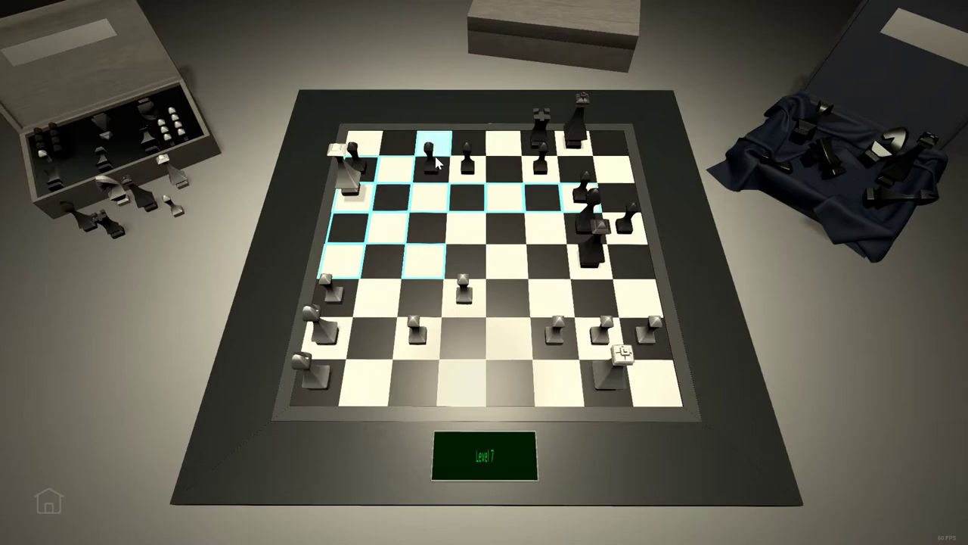
{"action": "left_click", "coordinate": [431, 144]}
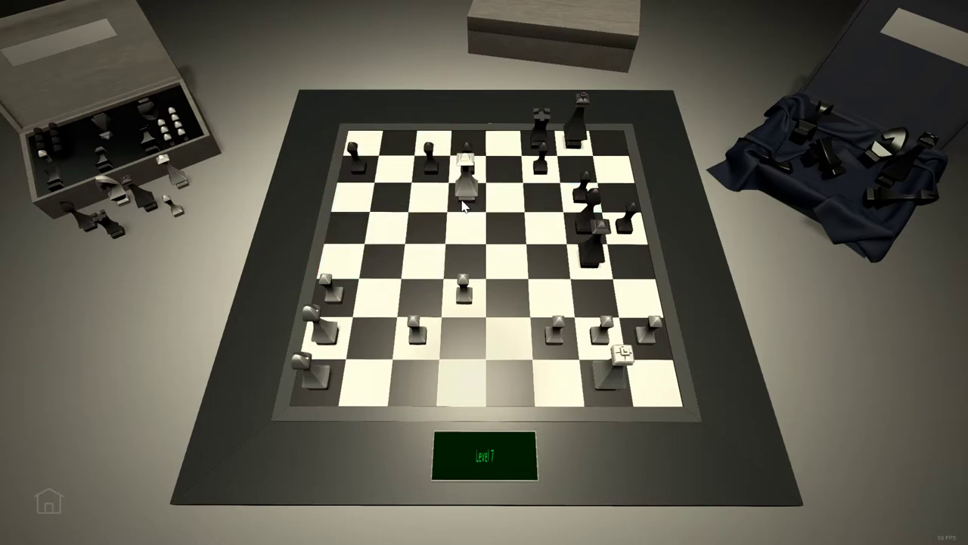
{"action": "left_click", "coordinate": [335, 162]}
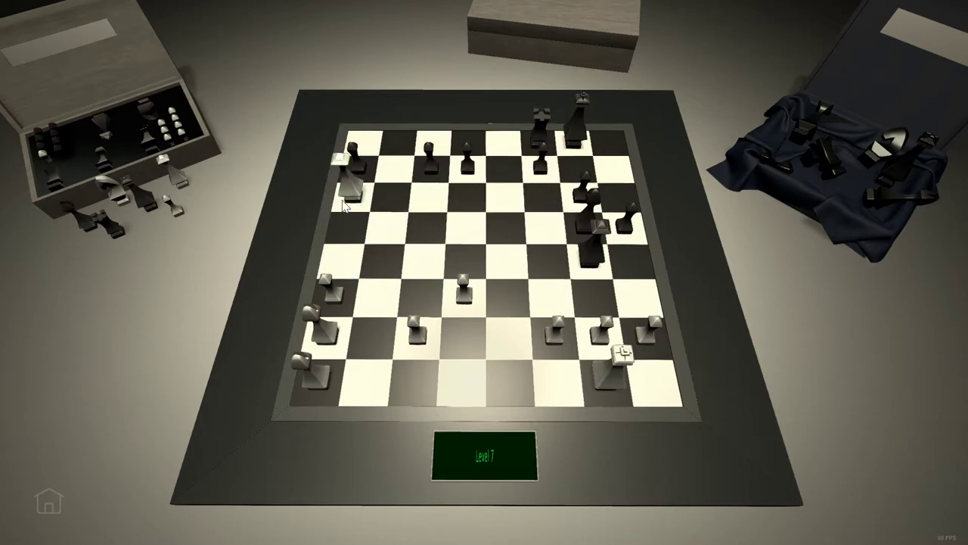
{"action": "left_click", "coordinate": [465, 292]}
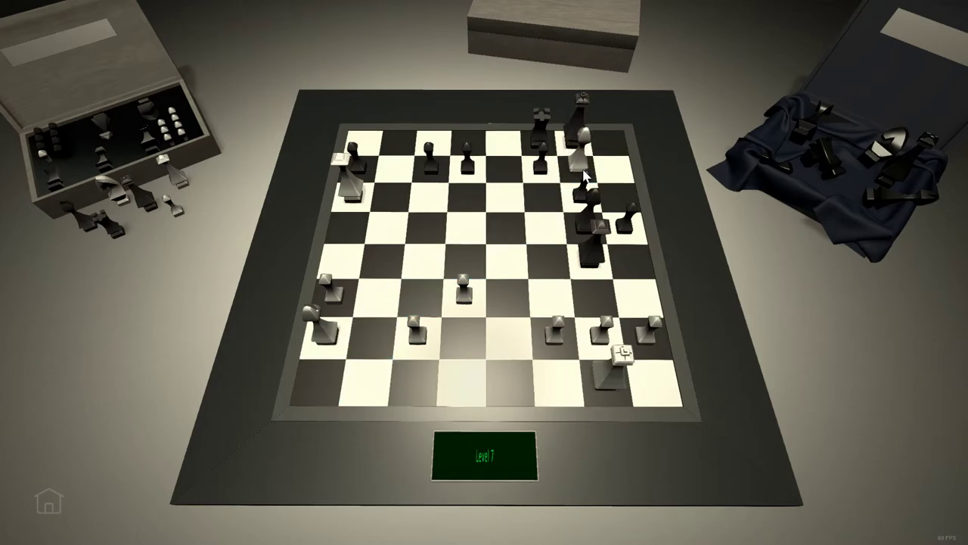
{"action": "left_click", "coordinate": [302, 359]}
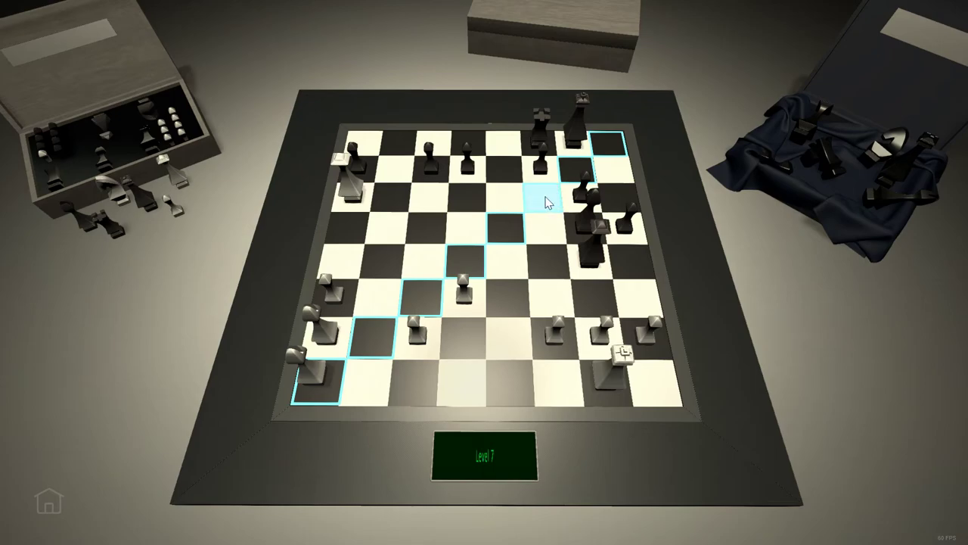
{"action": "mouse_move", "coordinate": [613, 151]}
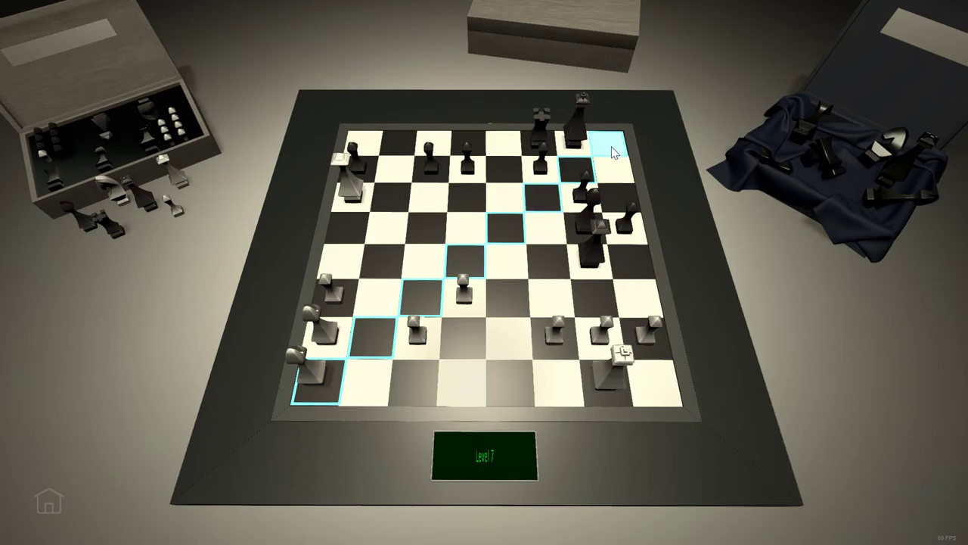
{"action": "left_click", "coordinate": [605, 137]}
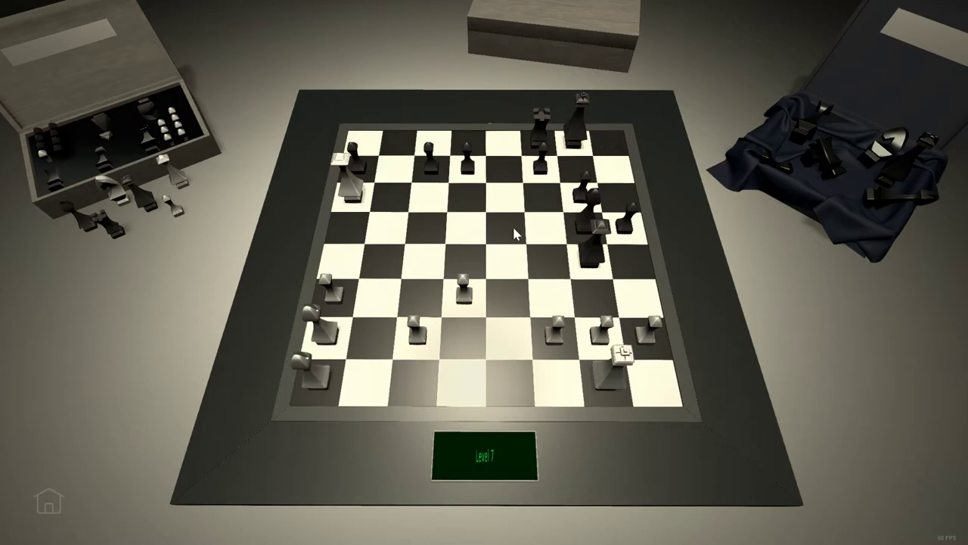
{"action": "mouse_move", "coordinate": [583, 268]}
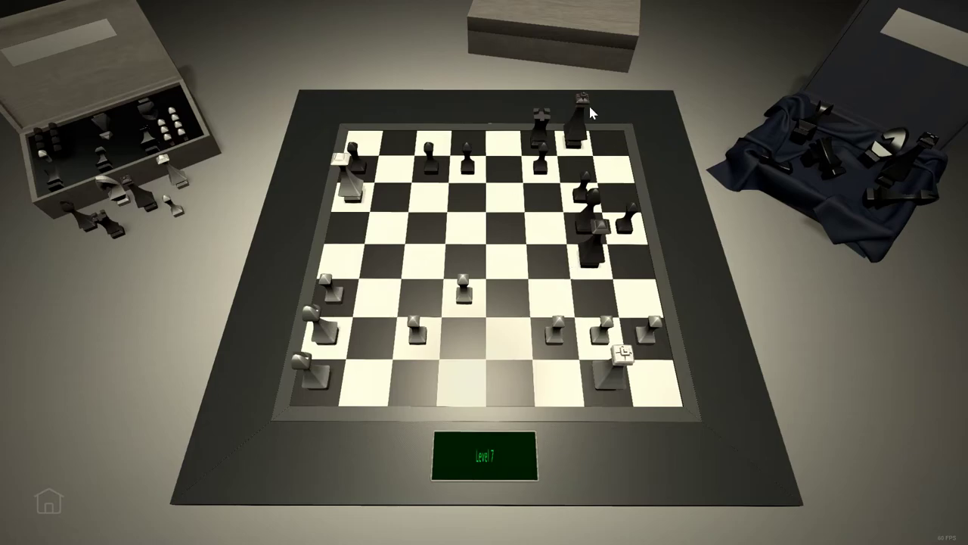
{"action": "left_click", "coordinate": [314, 322]}
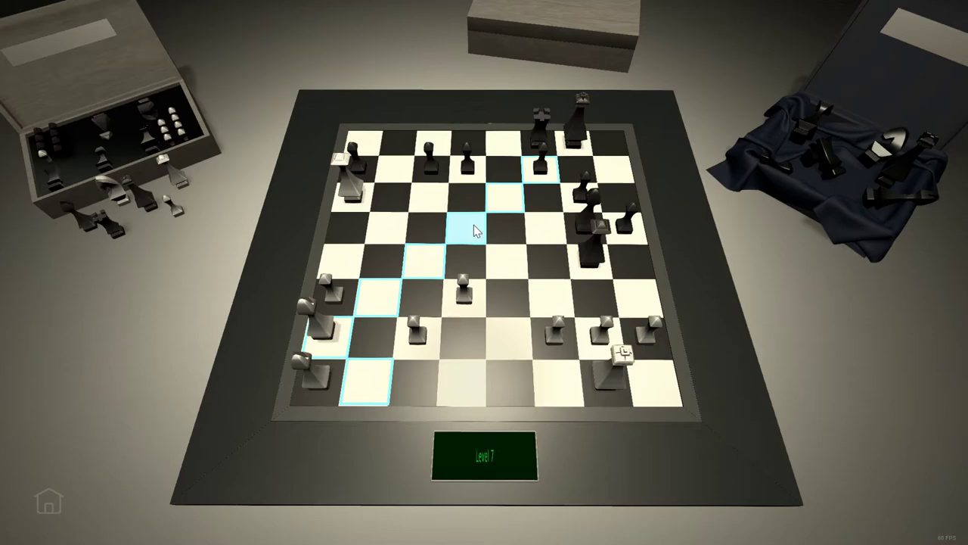
{"action": "left_click", "coordinate": [469, 227]}
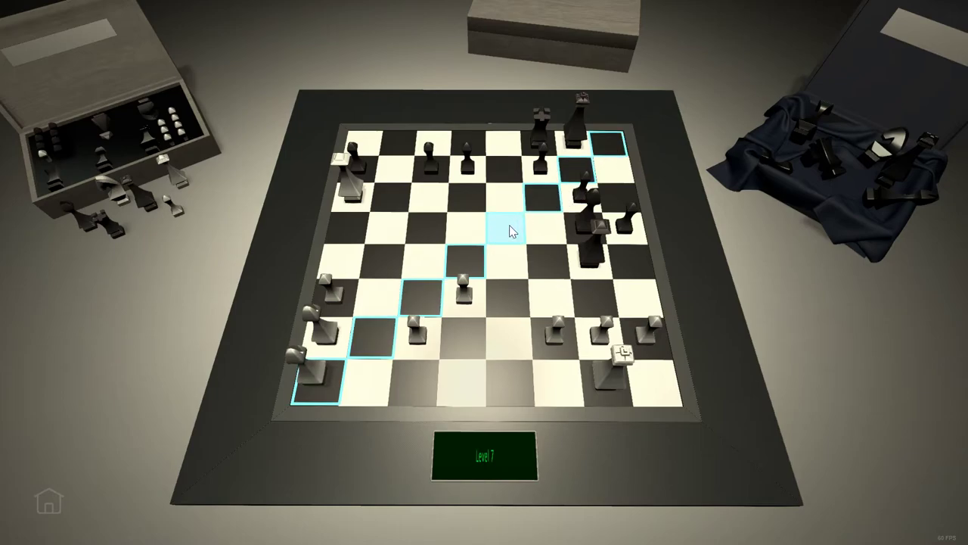
{"action": "mouse_move", "coordinate": [524, 217]}
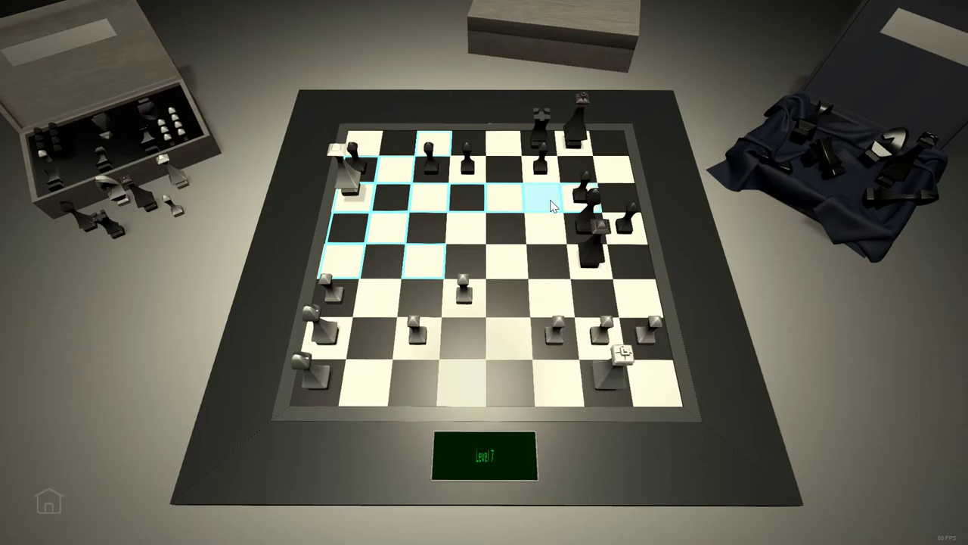
{"action": "left_click", "coordinate": [537, 204]}
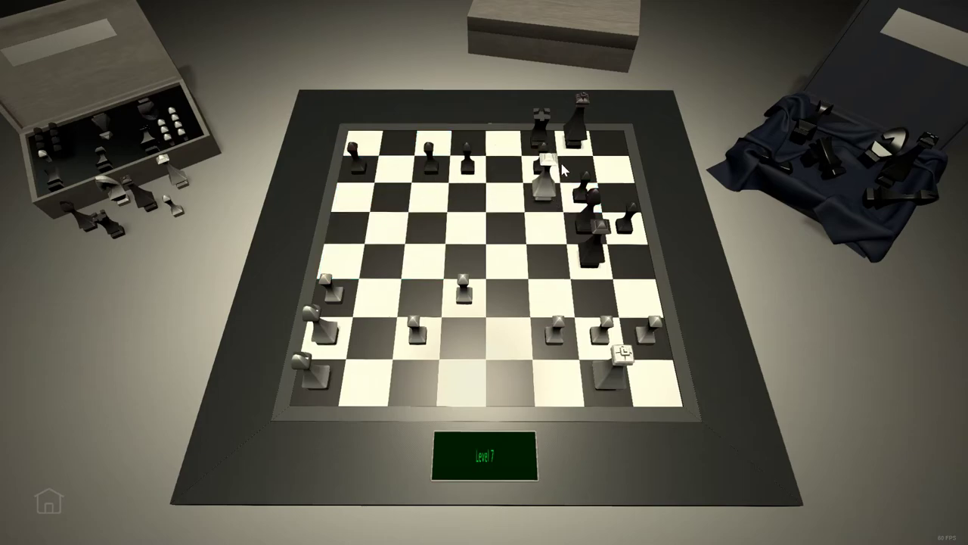
{"action": "left_click", "coordinate": [351, 163]}
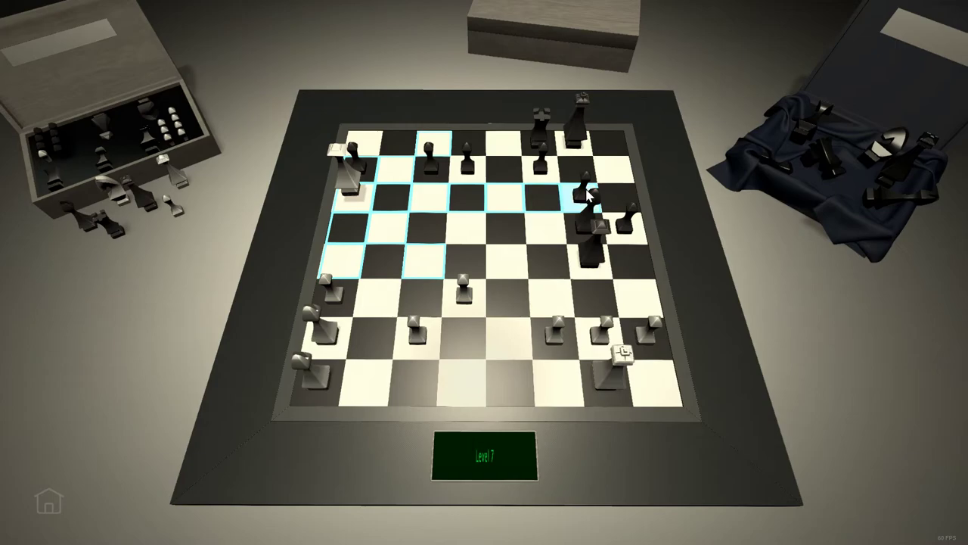
{"action": "mouse_move", "coordinate": [518, 197]}
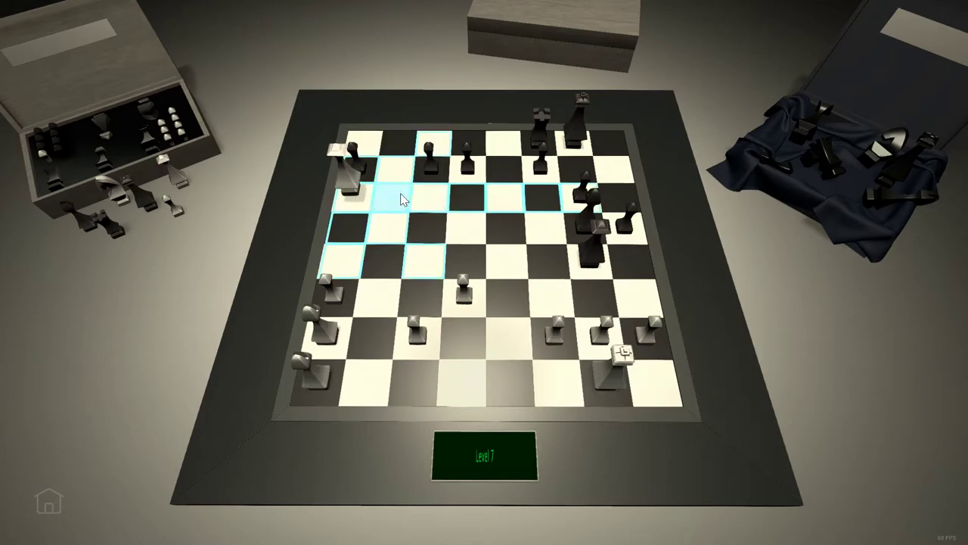
{"action": "mouse_move", "coordinate": [537, 204]}
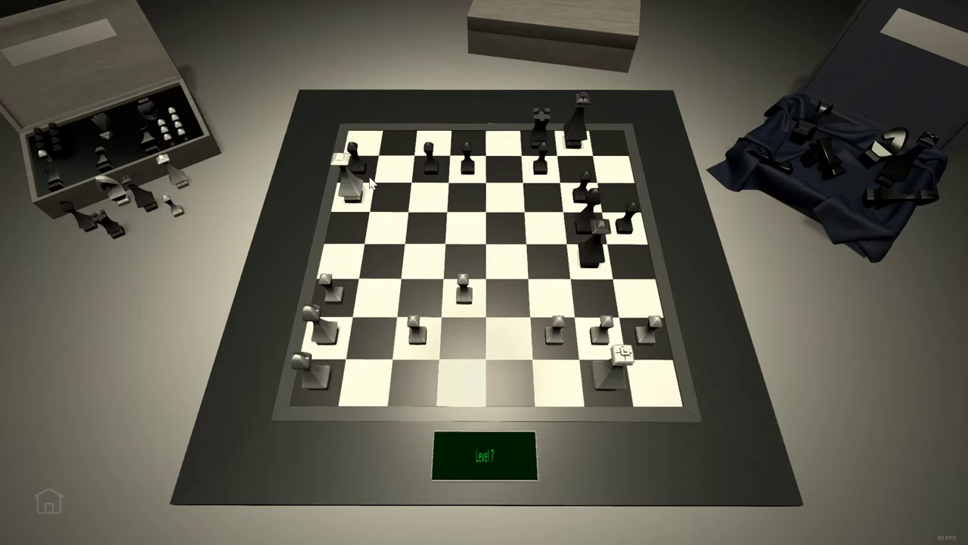
{"action": "left_click", "coordinate": [340, 178]}
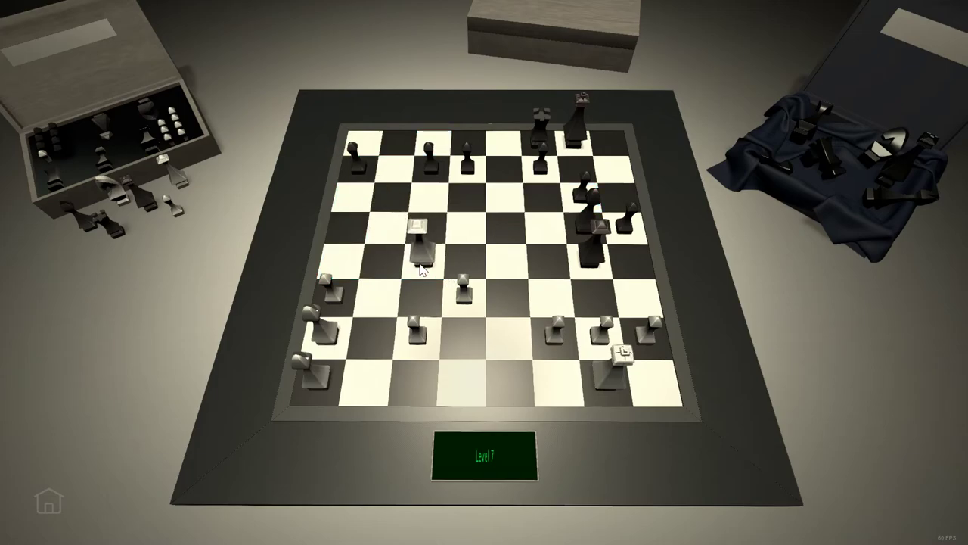
{"action": "left_click", "coordinate": [420, 242]}
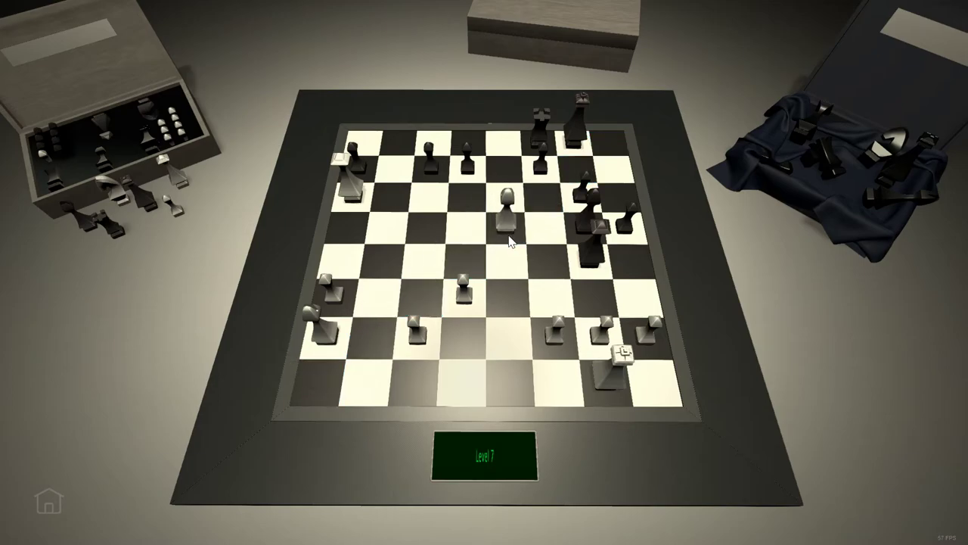
{"action": "left_click", "coordinate": [503, 220]}
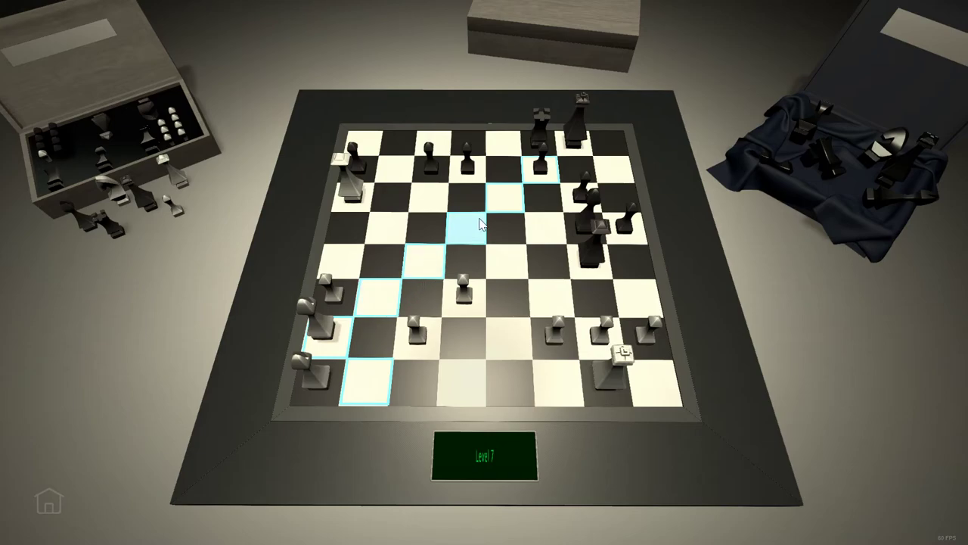
{"action": "left_click", "coordinate": [468, 219]}
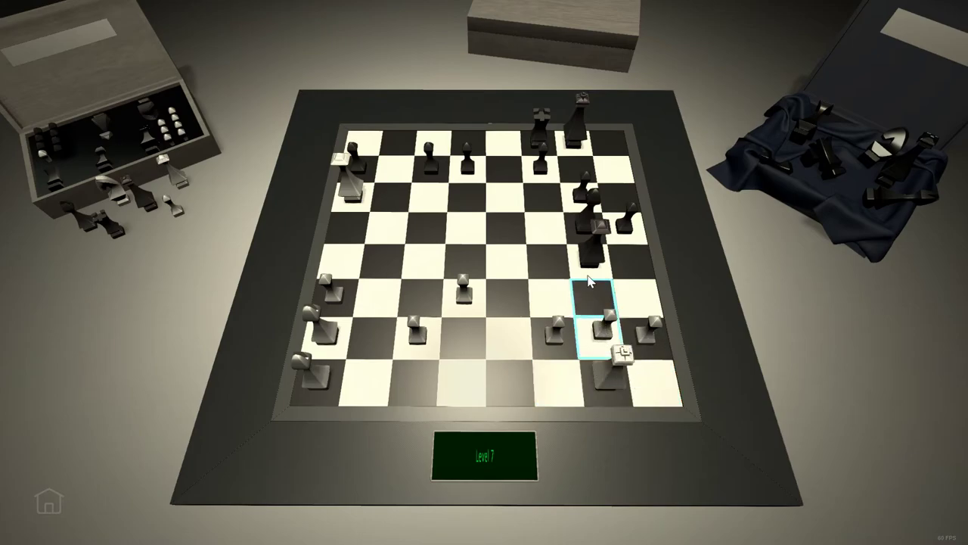
Reveal the back-arrow and power buttons from the green Level 7 display
{"action": "left_click", "coordinate": [314, 317]}
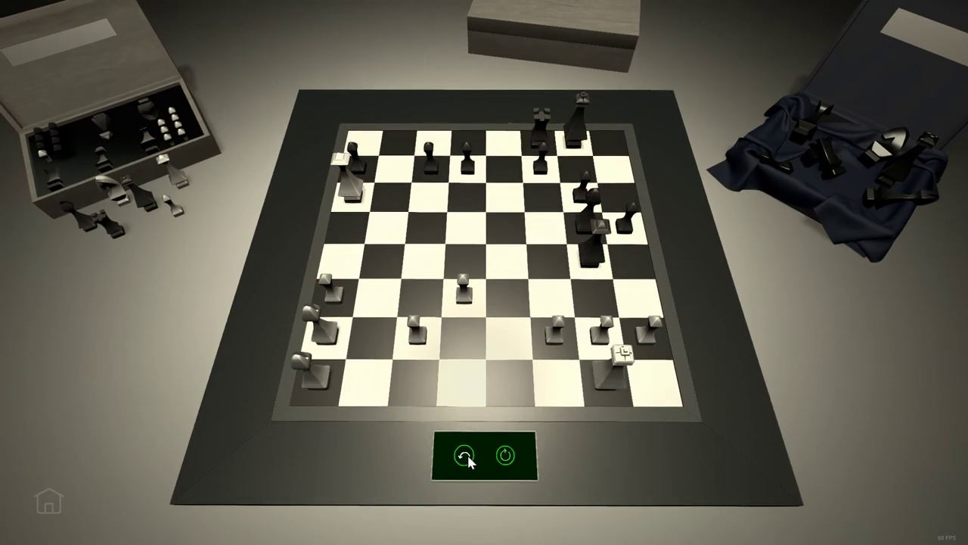
Back out through the Mate in One and Variants menus, choose 3 Check, start Level 1
{"action": "left_click", "coordinate": [462, 454]}
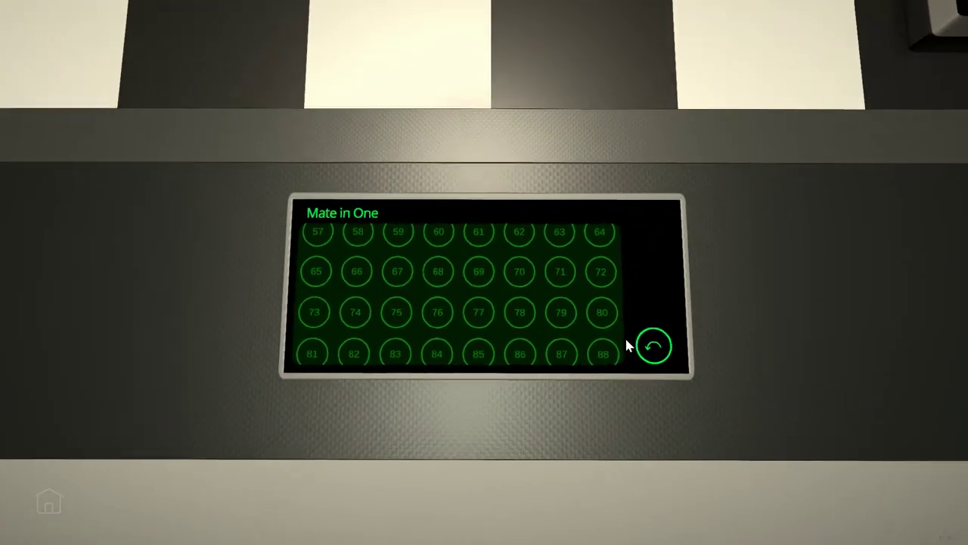
{"action": "left_click", "coordinate": [653, 345]}
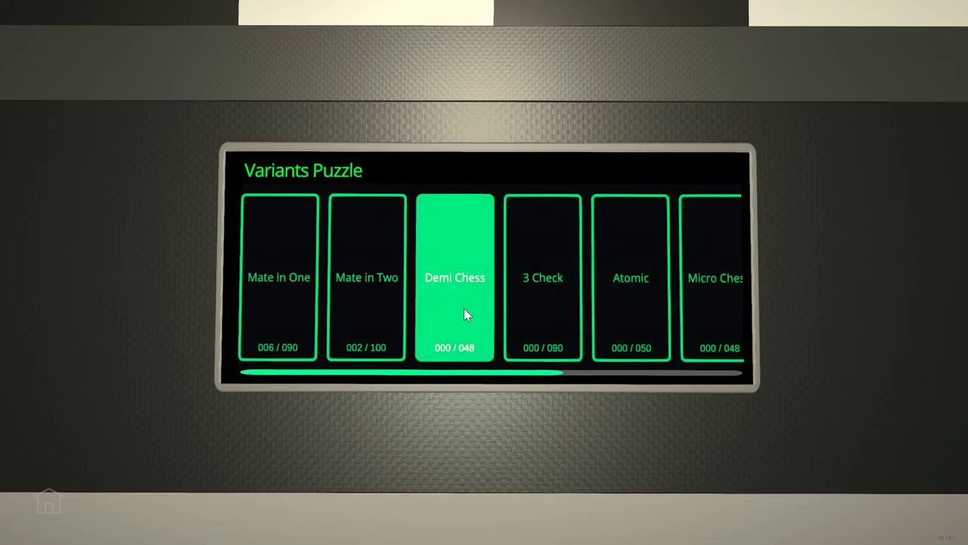
{"action": "left_click", "coordinate": [543, 277]}
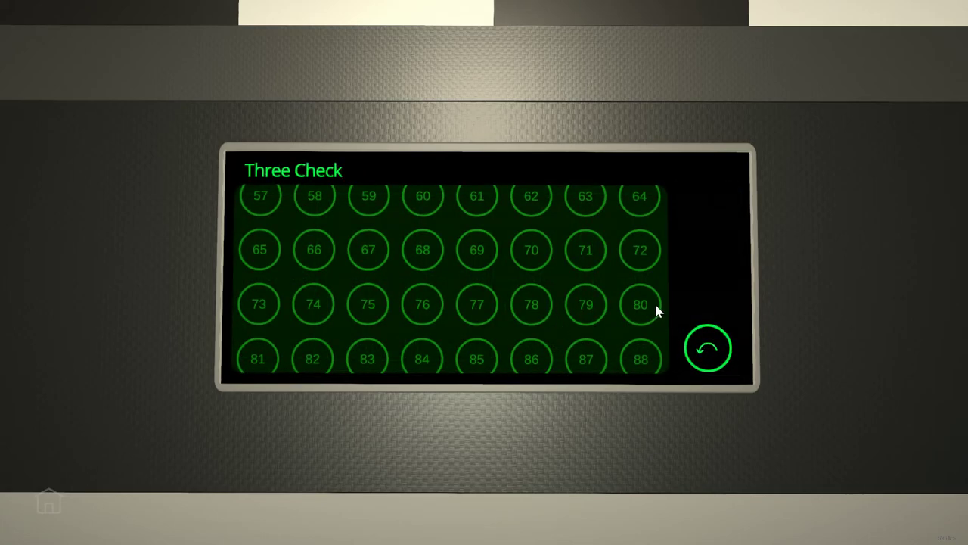
{"action": "left_click", "coordinate": [707, 348]}
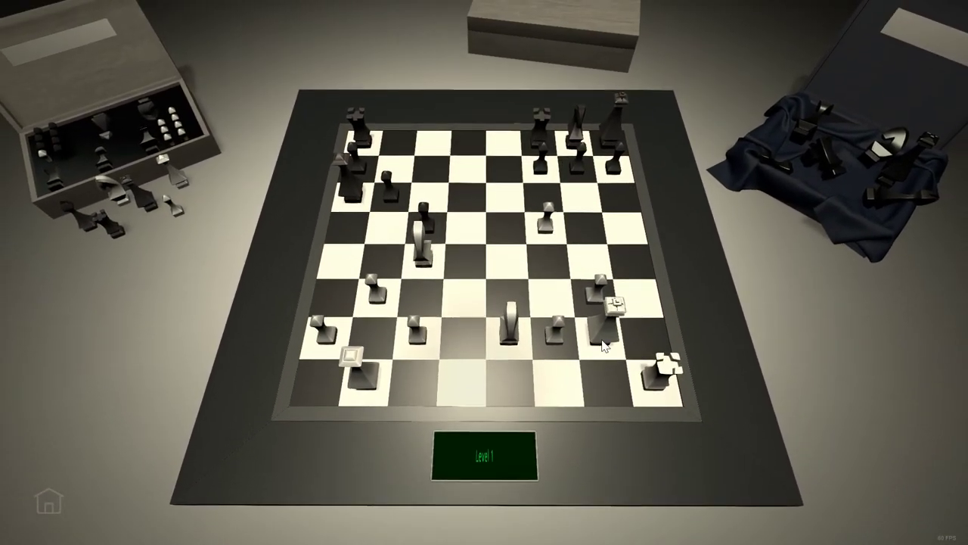
Move the bottom-right corner piece up the right file, then try and cancel the knights
{"action": "left_click", "coordinate": [654, 370]}
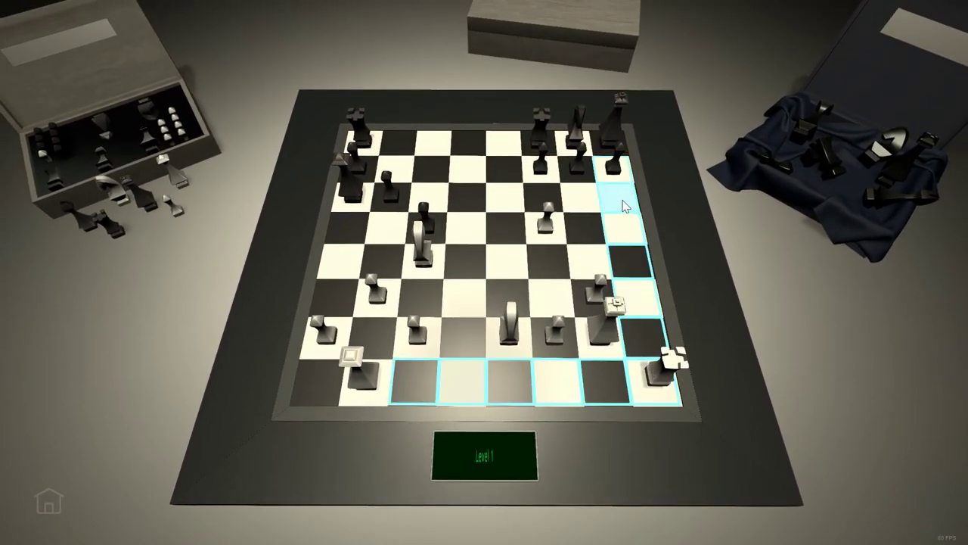
{"action": "left_click", "coordinate": [620, 193]}
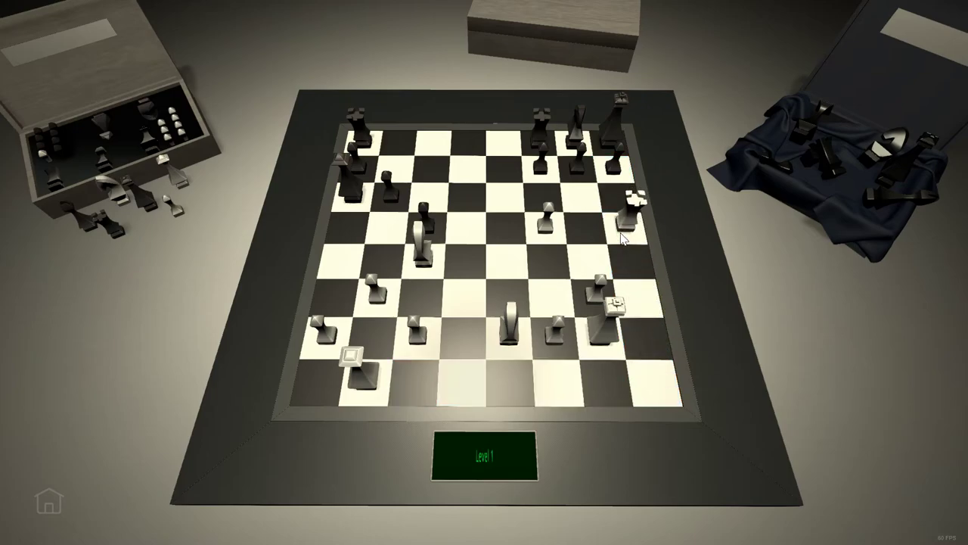
{"action": "left_click", "coordinate": [419, 250]}
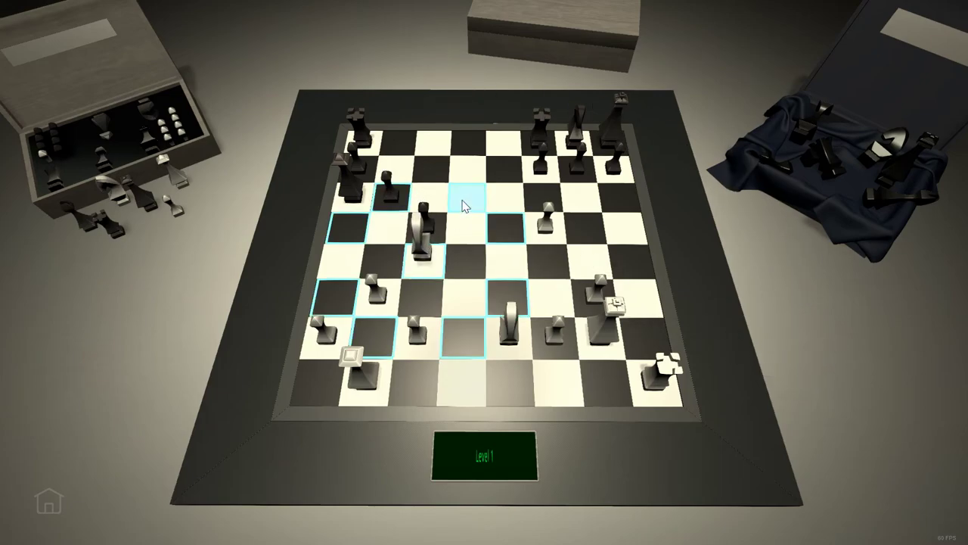
{"action": "left_click", "coordinate": [465, 182]}
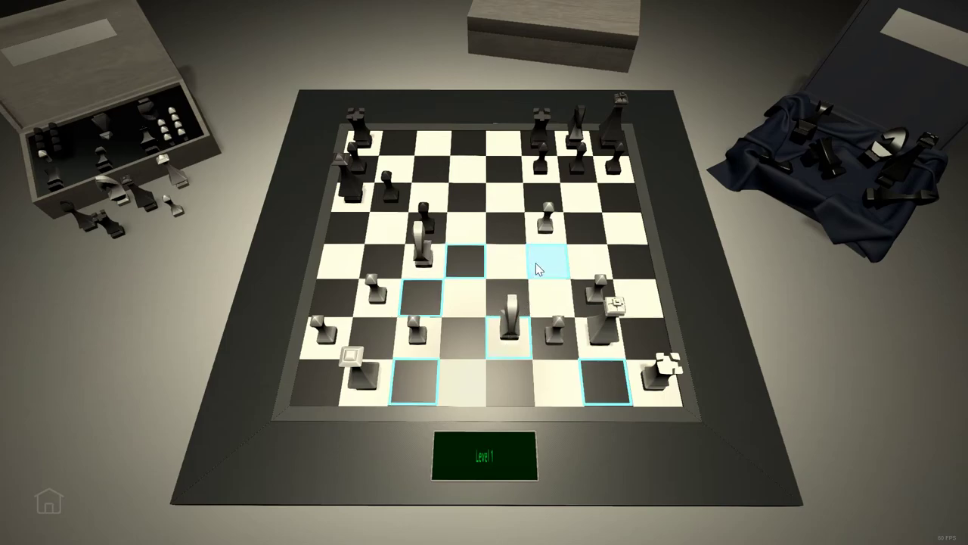
{"action": "left_click", "coordinate": [548, 250]}
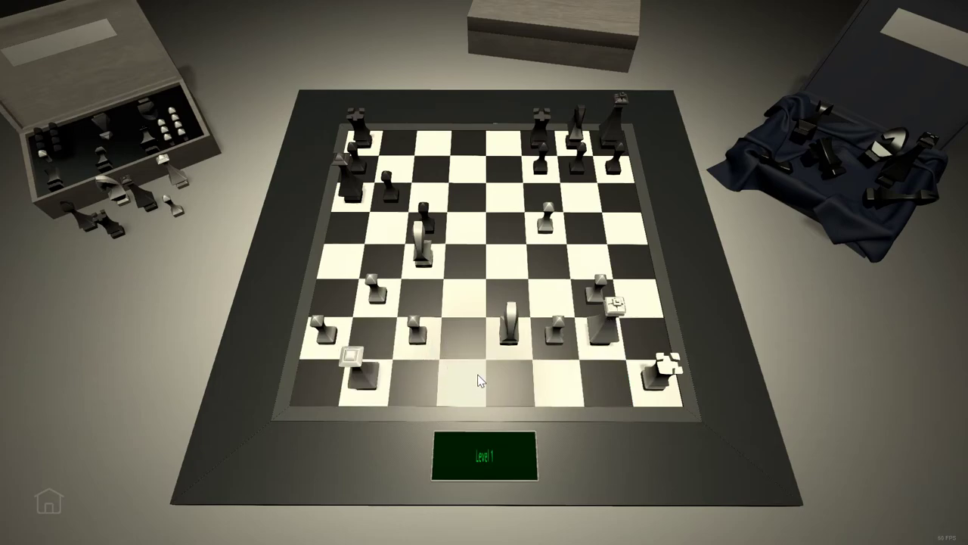
{"action": "left_click", "coordinate": [665, 363]}
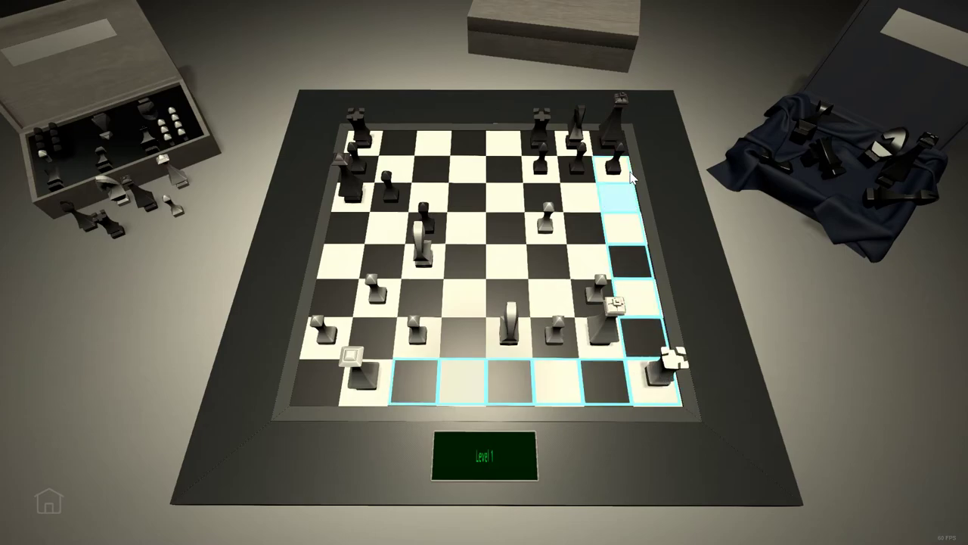
{"action": "mouse_move", "coordinate": [619, 198]}
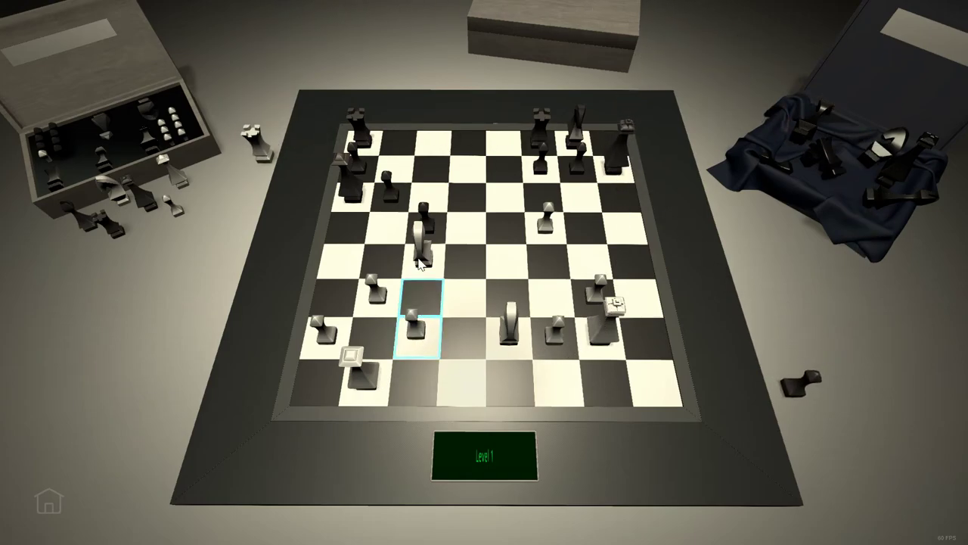
Reselect the left knight and corner piece and try more destination squares
{"action": "left_click", "coordinate": [420, 227]}
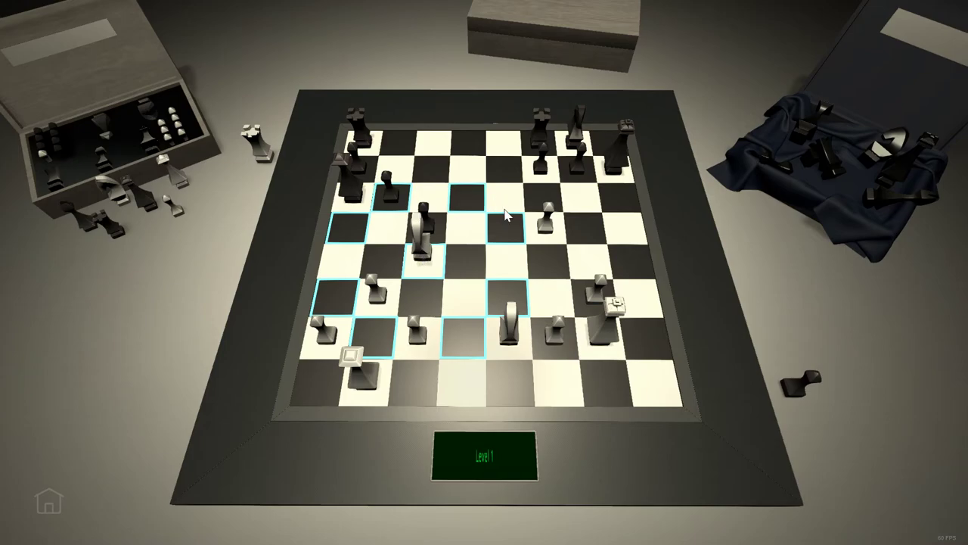
{"action": "mouse_move", "coordinate": [557, 225]}
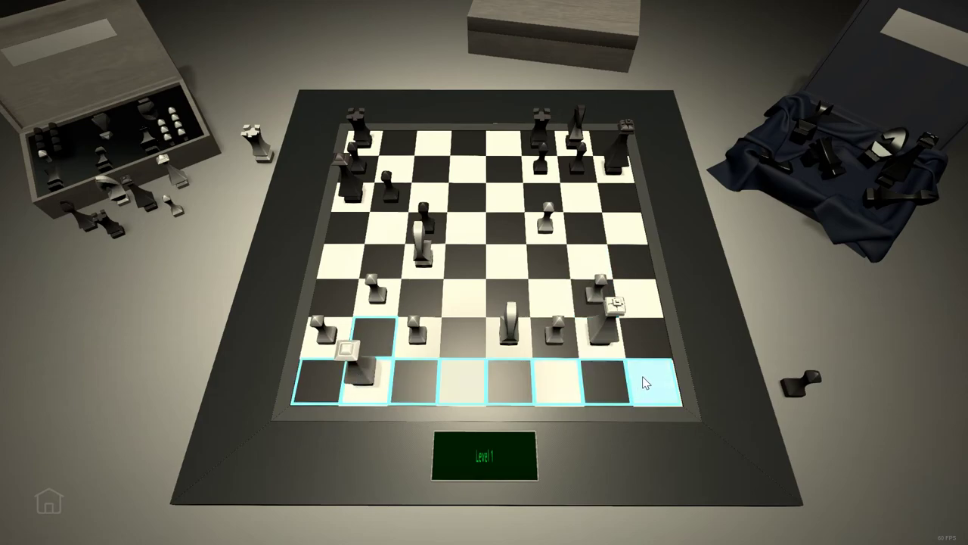
{"action": "left_click", "coordinate": [658, 386]}
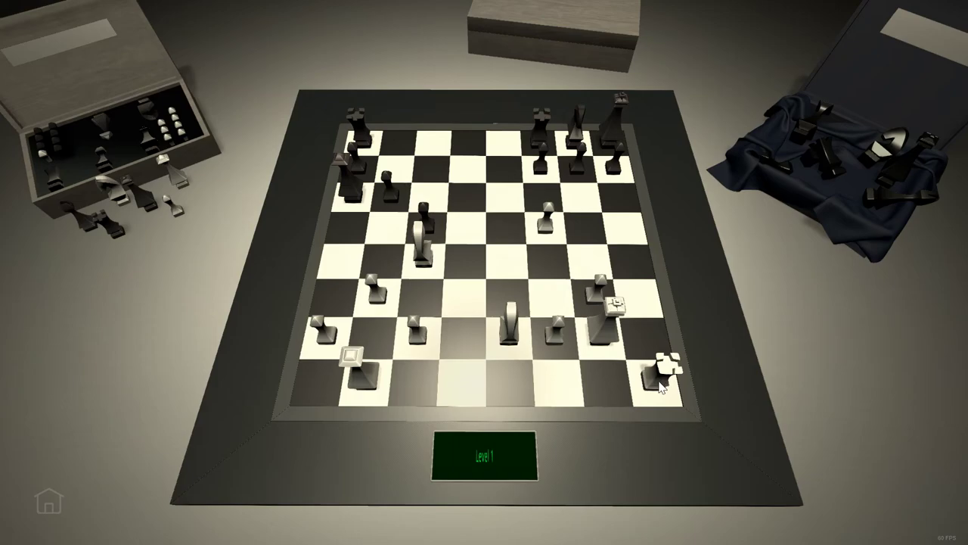
{"action": "left_click", "coordinate": [658, 367]}
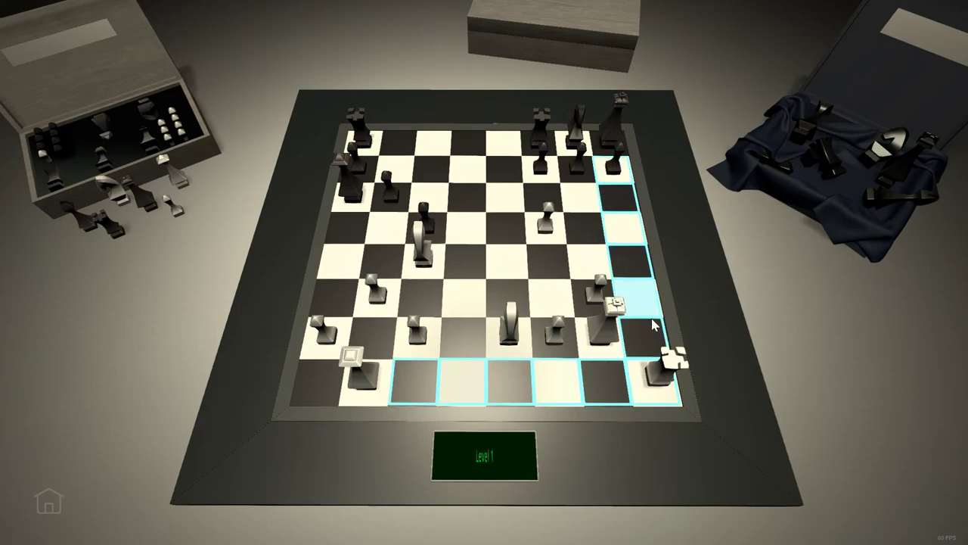
{"action": "mouse_move", "coordinate": [632, 233]}
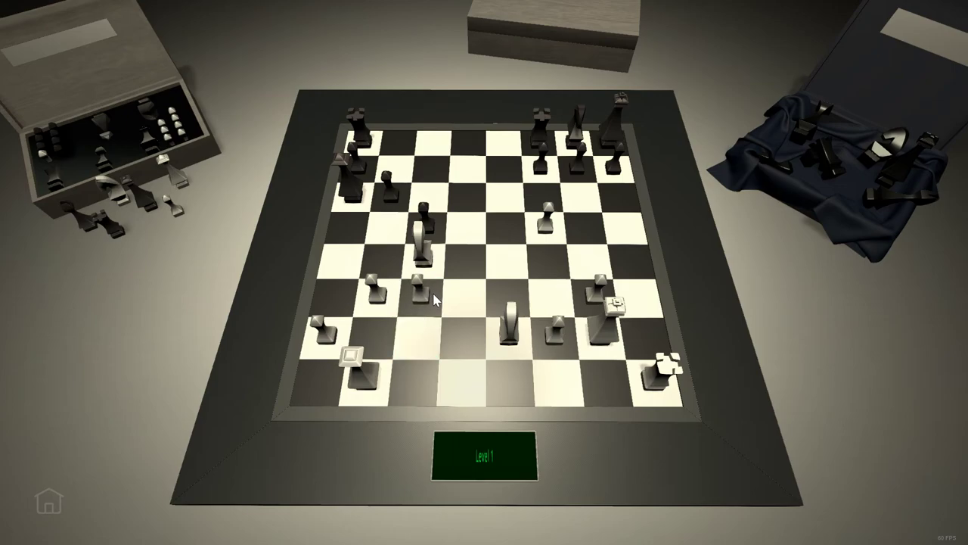
{"action": "left_click", "coordinate": [544, 216]}
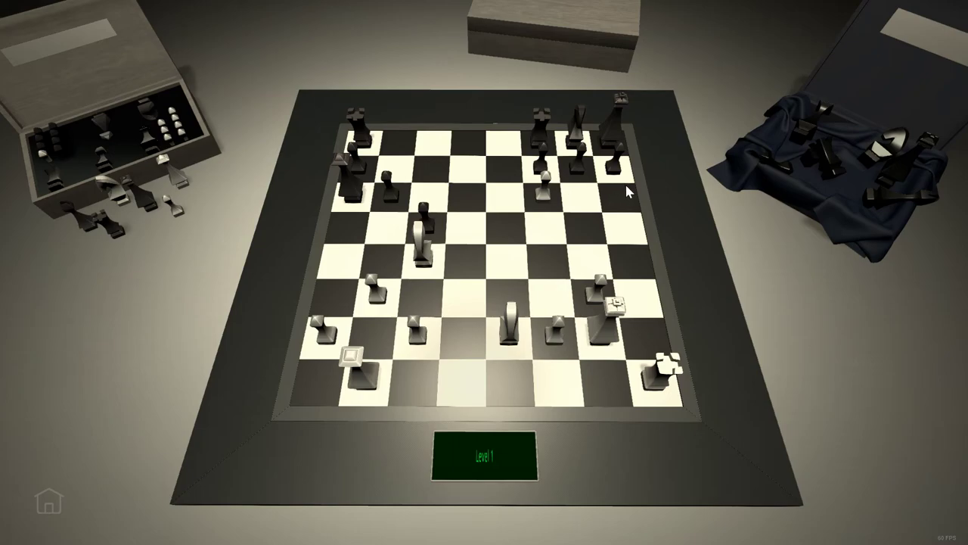
{"action": "left_click", "coordinate": [510, 321]}
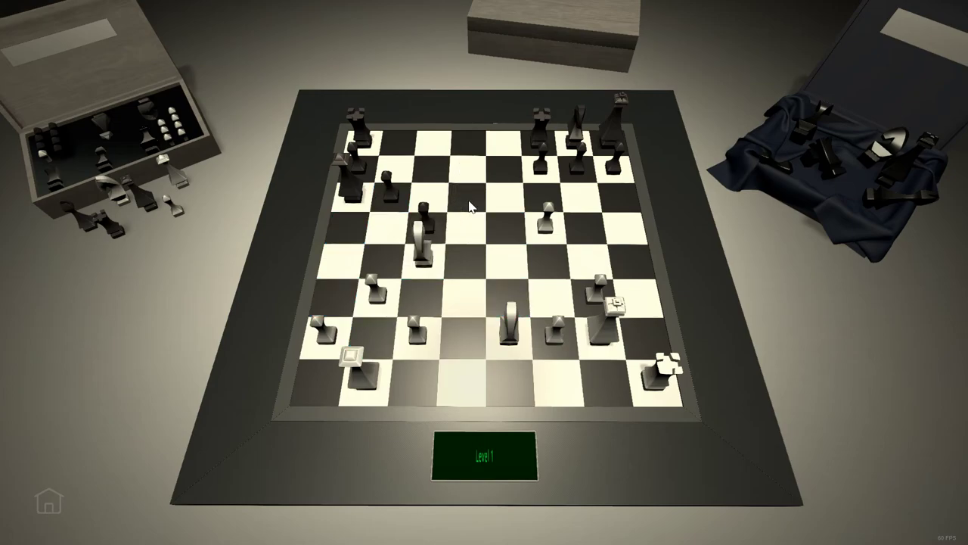
{"action": "left_click", "coordinate": [389, 189]}
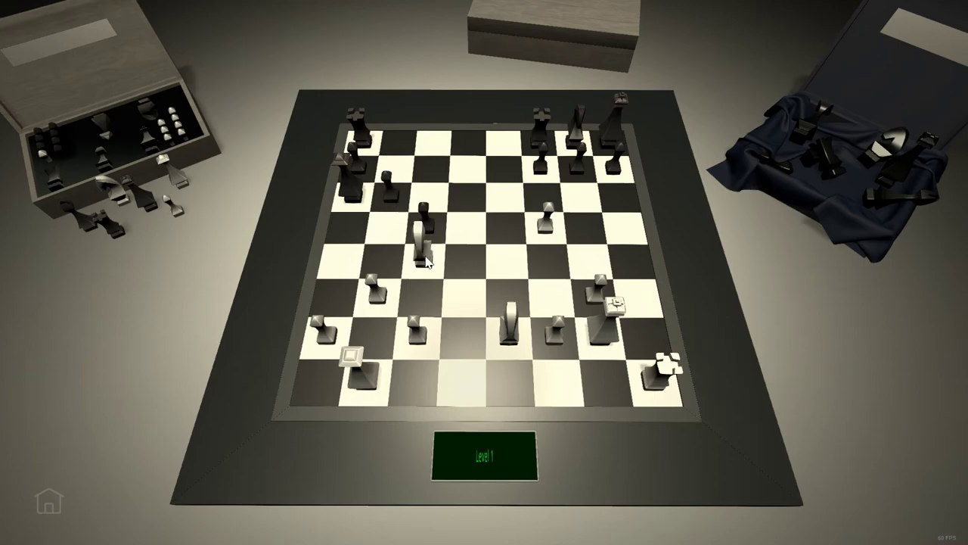
Select the bottom-left piece, test its squares, then deselect and reselect it
{"action": "left_click", "coordinate": [421, 250]}
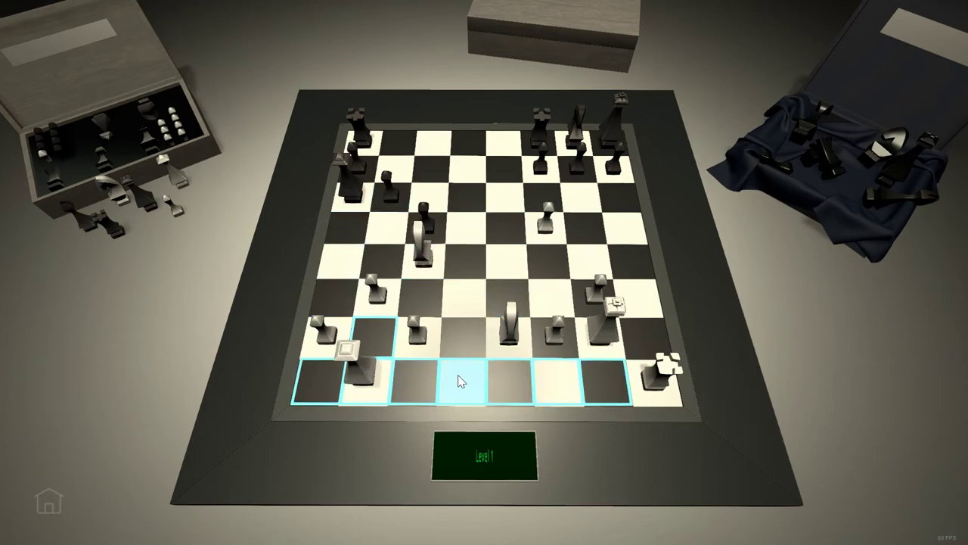
{"action": "left_click", "coordinate": [458, 371]}
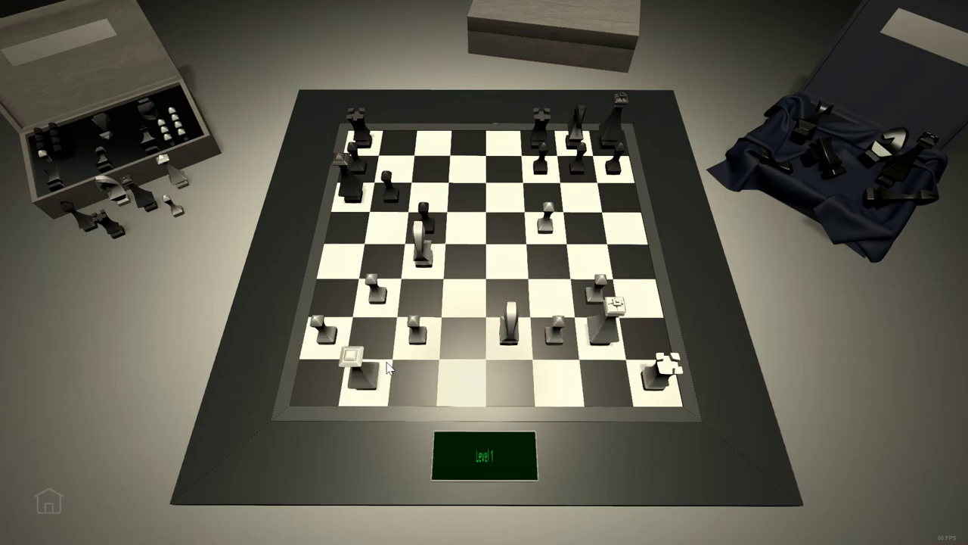
{"action": "left_click", "coordinate": [352, 359]}
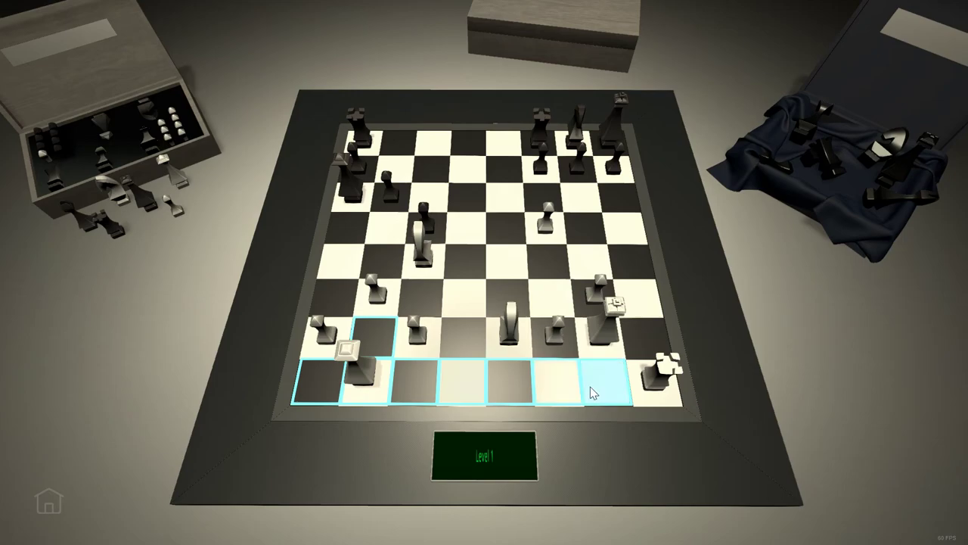
{"action": "left_click", "coordinate": [605, 379]}
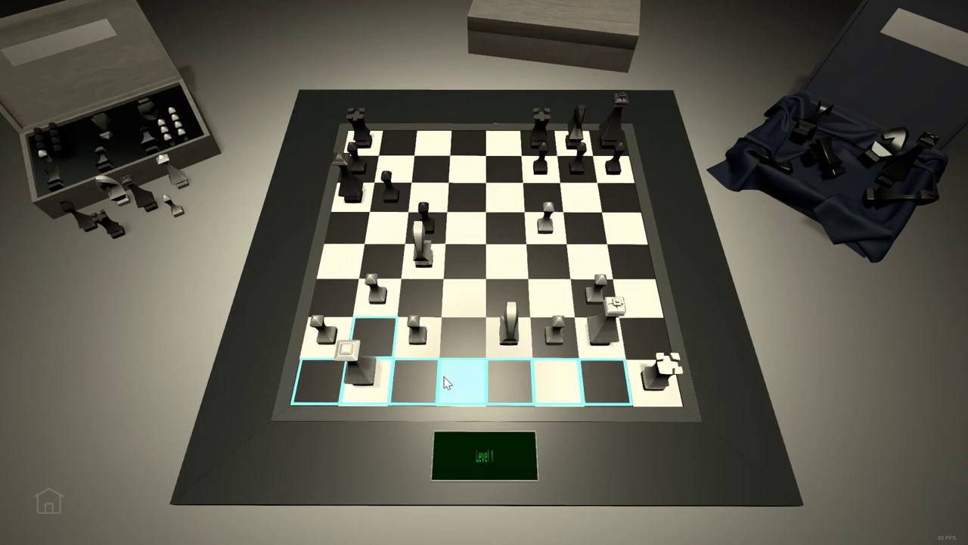
{"action": "left_click", "coordinate": [461, 382]}
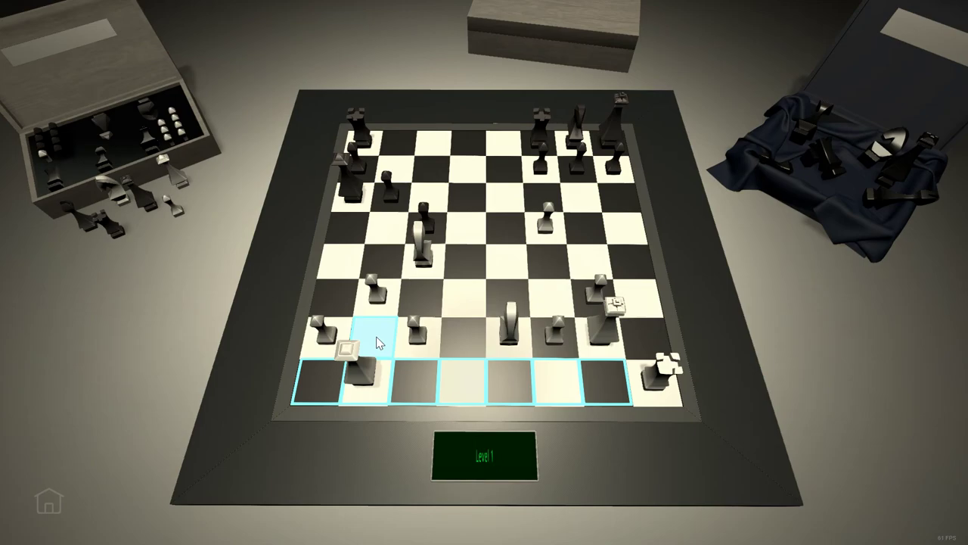
{"action": "left_click", "coordinate": [358, 348]}
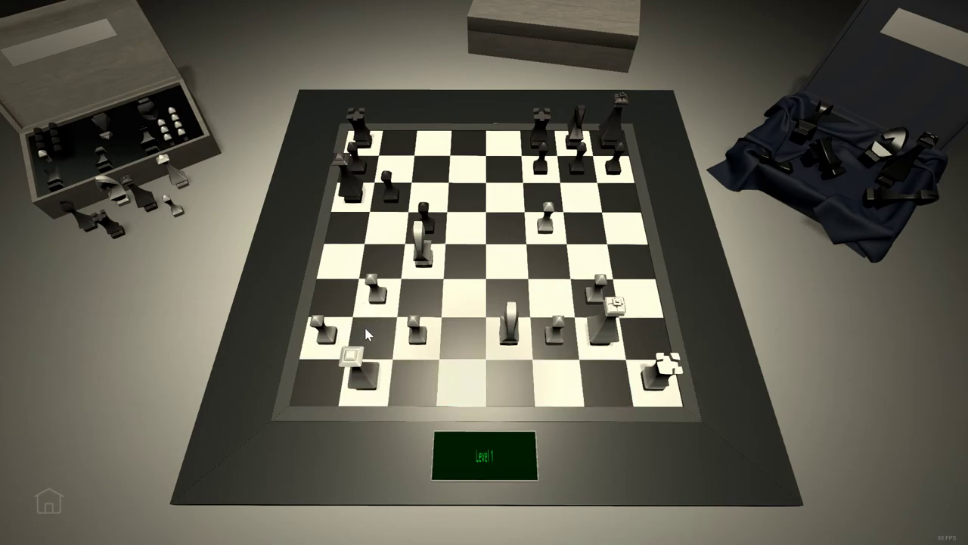
{"action": "left_click", "coordinate": [355, 355]}
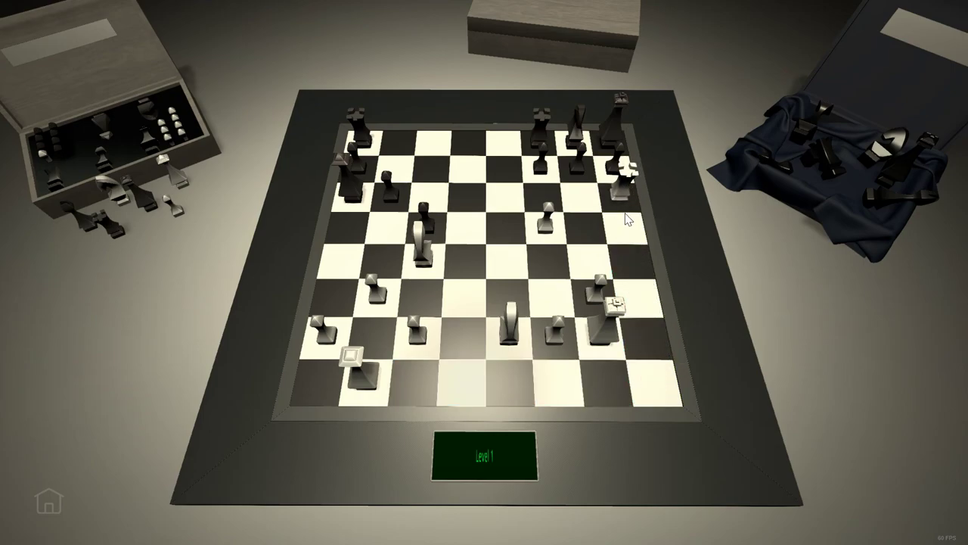
Try the white king, then make a capture that sends a white and a black piece off the board
{"action": "left_click", "coordinate": [613, 306]}
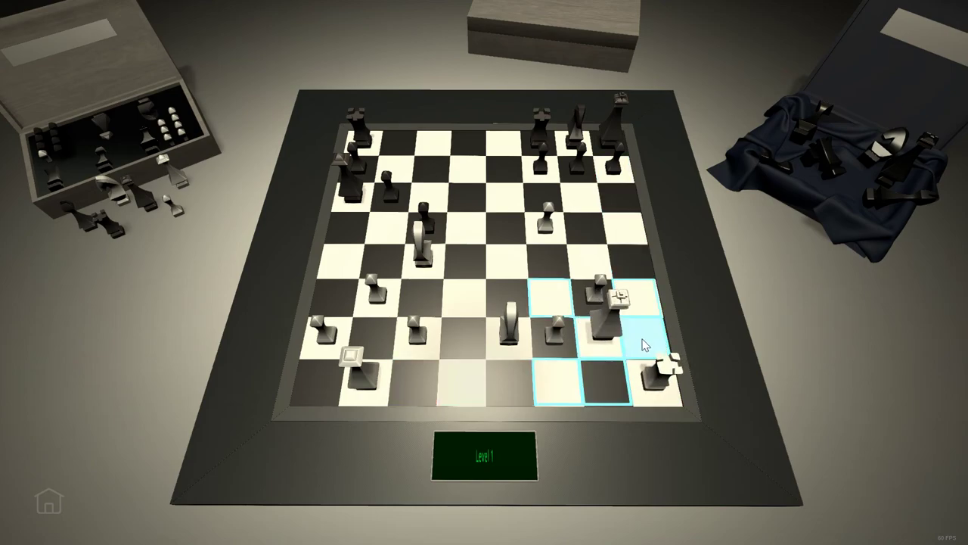
{"action": "left_click", "coordinate": [647, 341]}
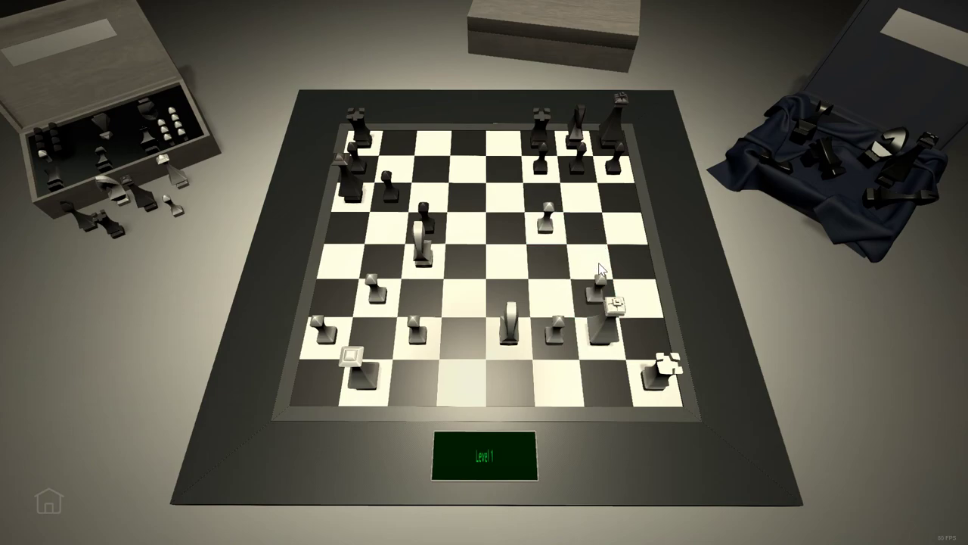
{"action": "left_click", "coordinate": [356, 355]}
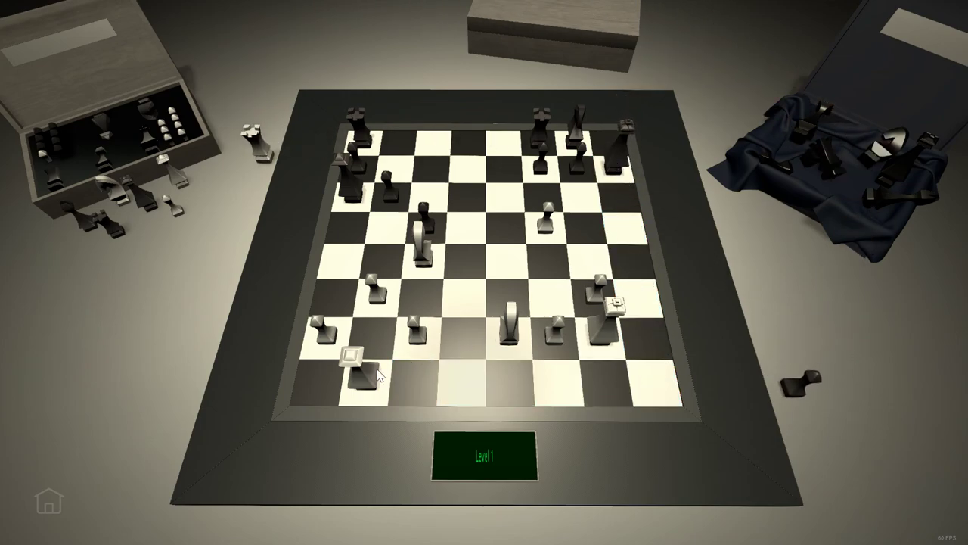
Move the bottom-left white piece to the bottom-right corner, resetting the puzzle with retry options
{"action": "left_click", "coordinate": [352, 355]}
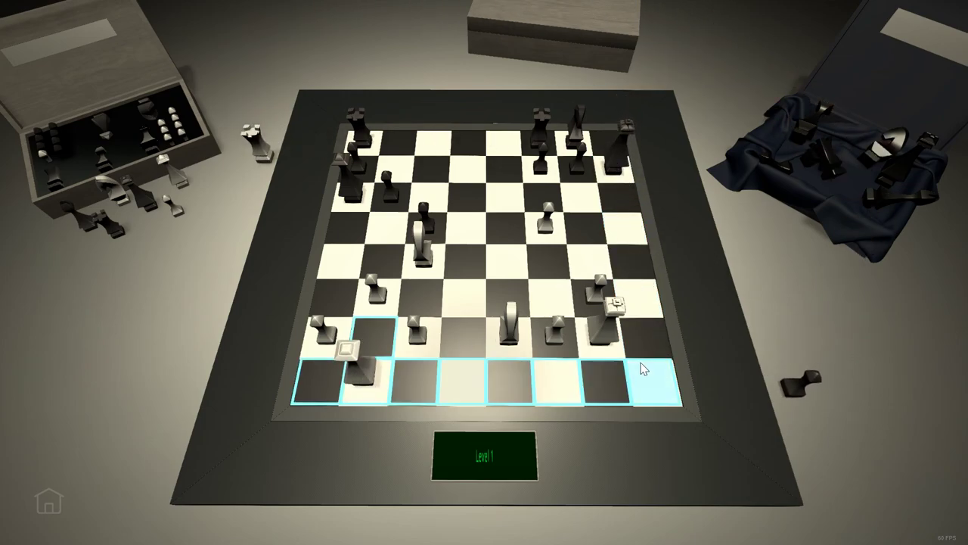
{"action": "mouse_move", "coordinate": [658, 388]}
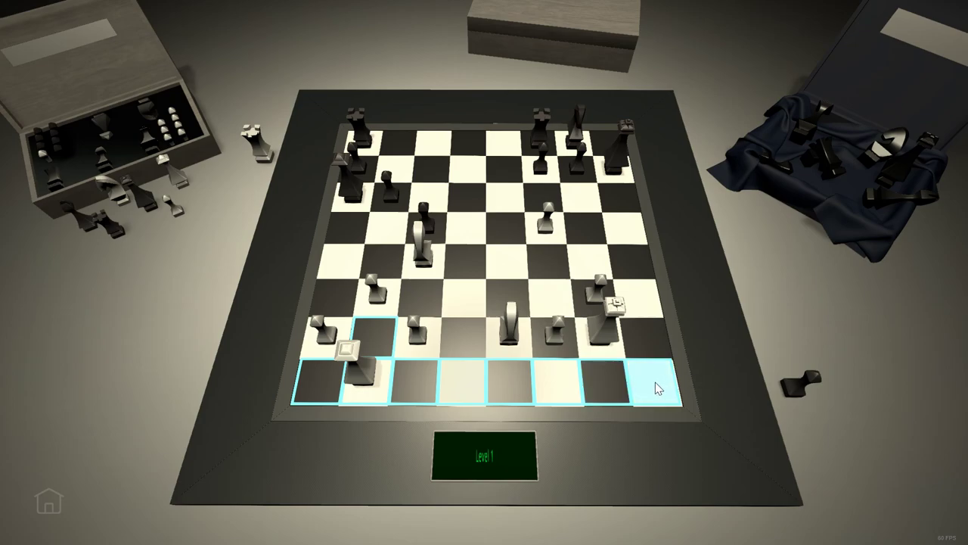
{"action": "left_click", "coordinate": [657, 387]}
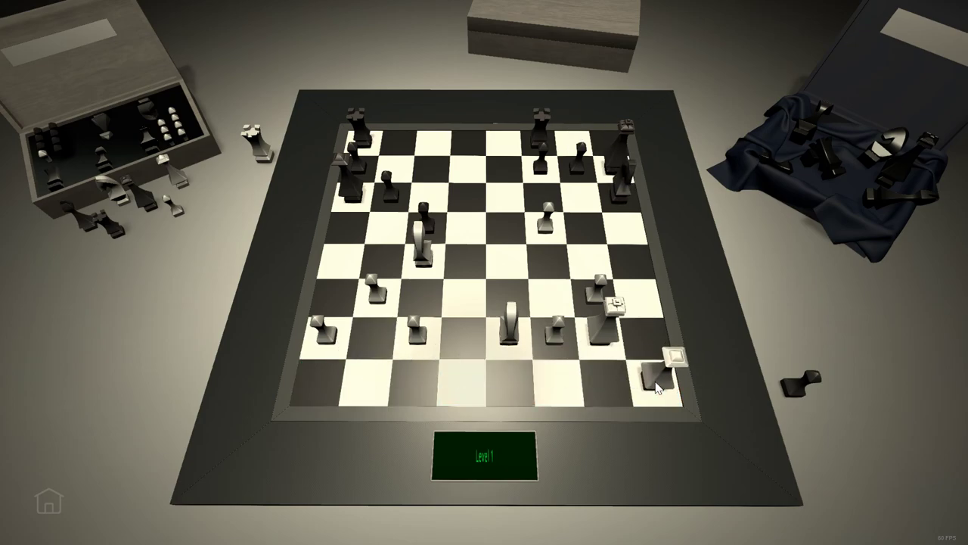
{"action": "left_click", "coordinate": [660, 363]}
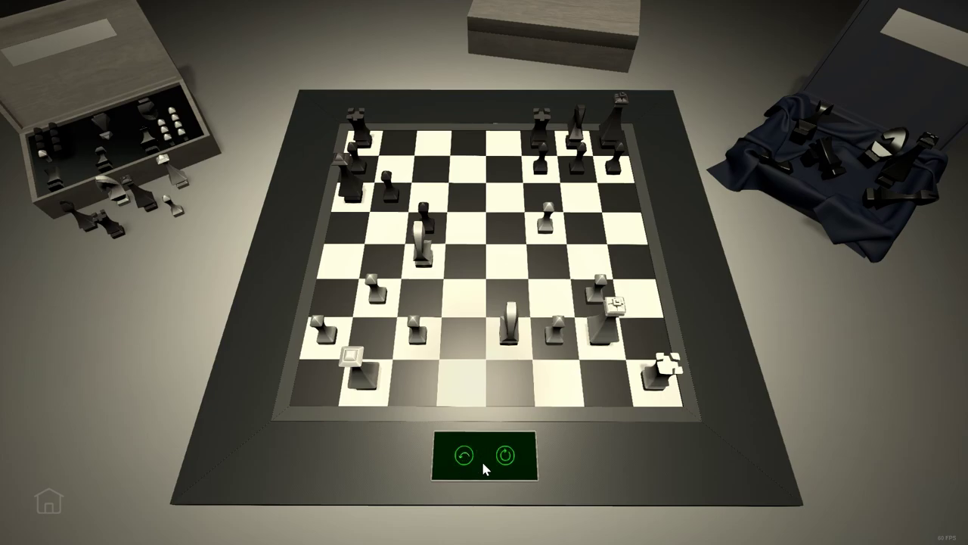
Go back from the Three Check level grid and scroll through the variant cards
{"action": "left_click", "coordinate": [501, 453]}
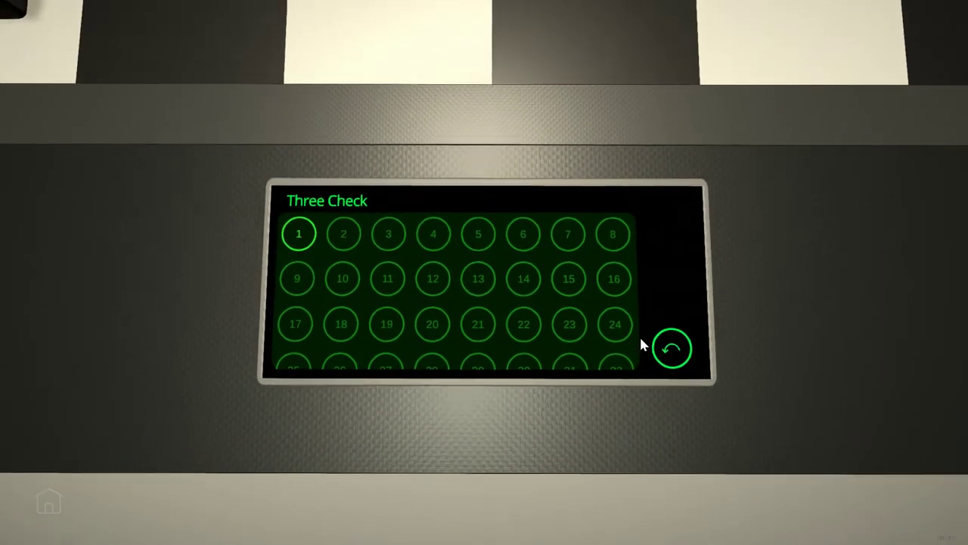
{"action": "left_click", "coordinate": [672, 347]}
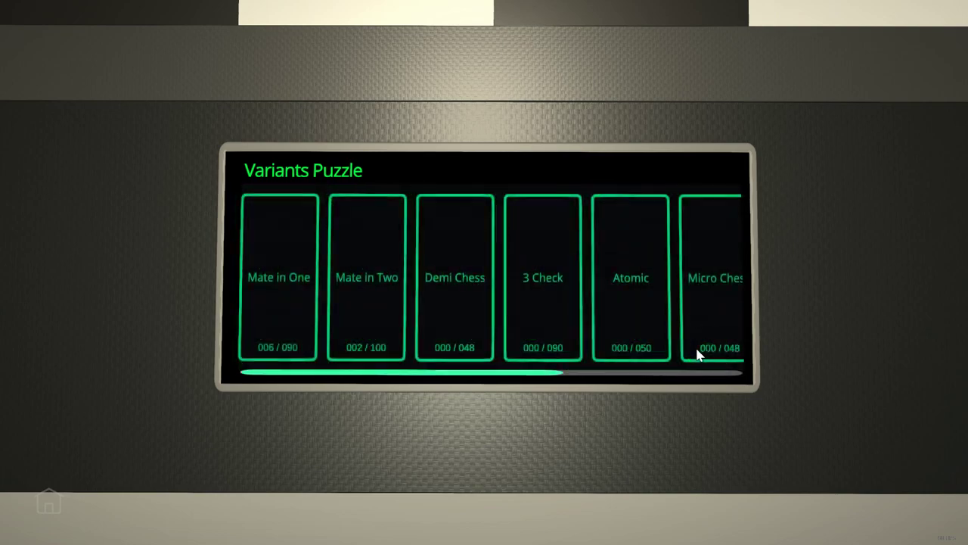
{"action": "scroll", "scroll_direction": "right", "scroll_amount": 3}
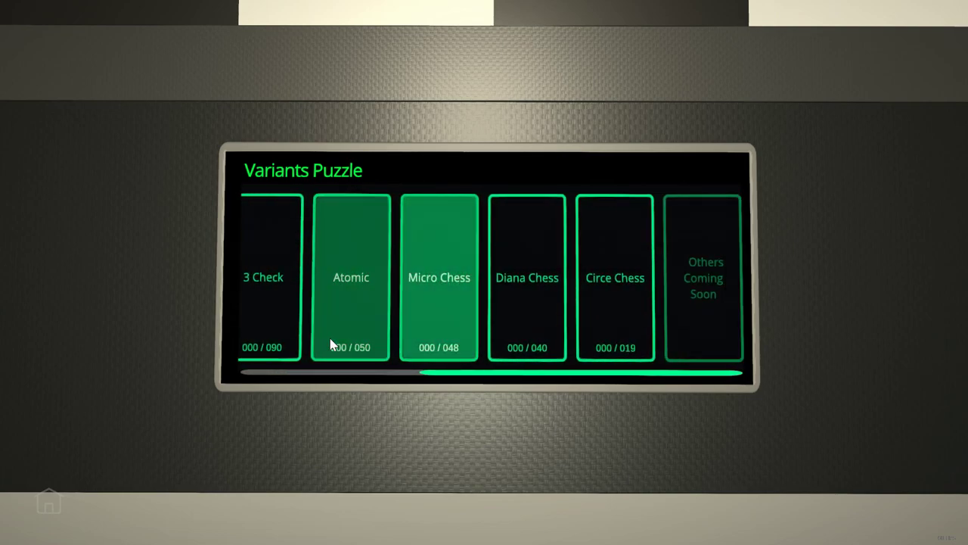
{"action": "mouse_move", "coordinate": [633, 390]}
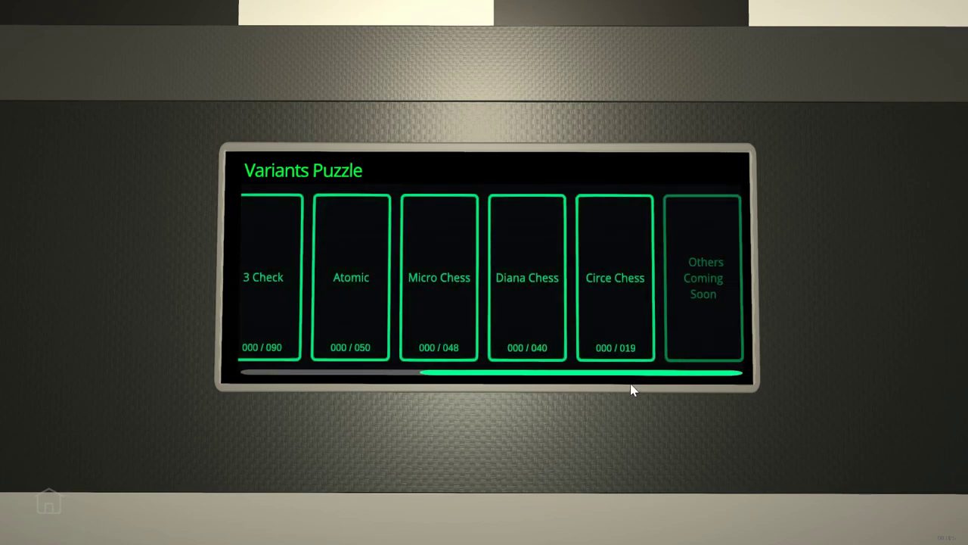
{"action": "scroll", "scroll_direction": "left", "scroll_amount": 3}
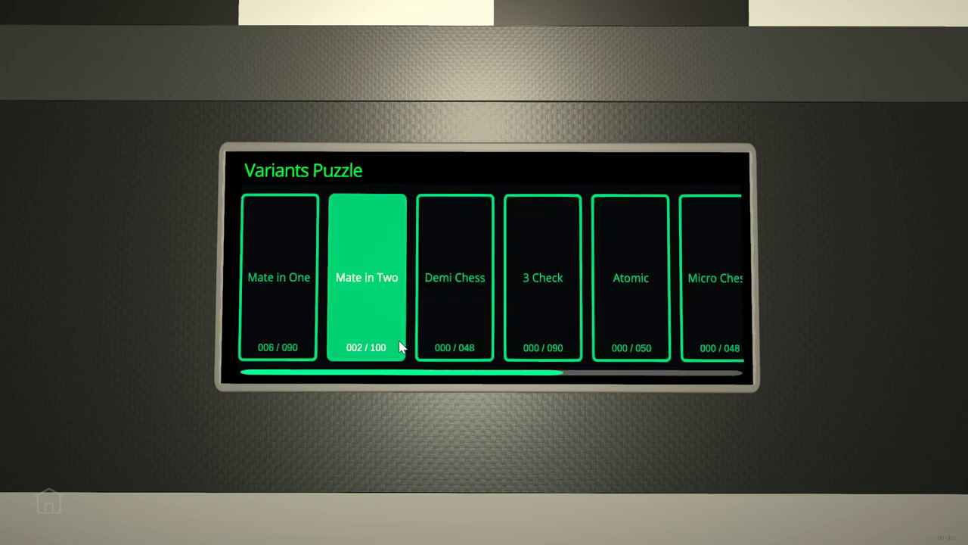
{"action": "mouse_move", "coordinate": [72, 533]}
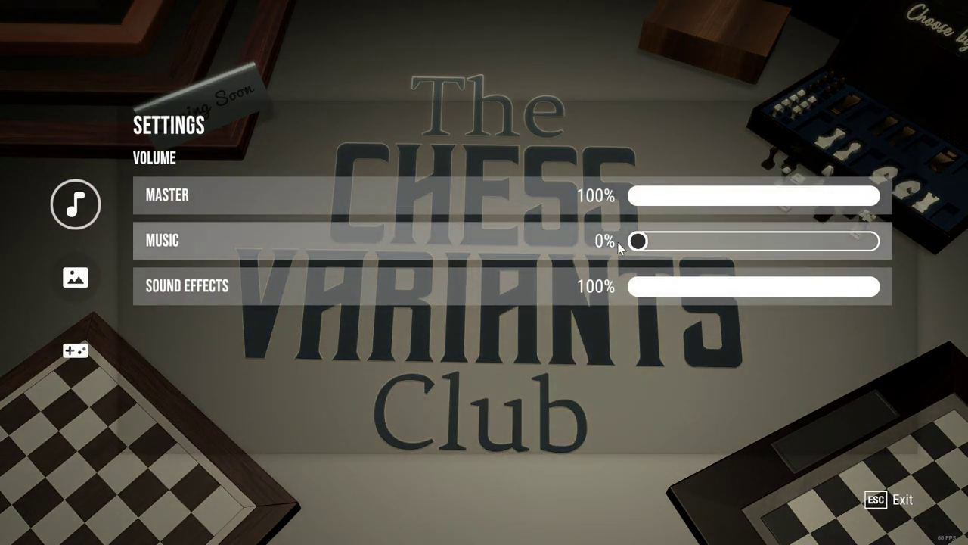
Set music volume to 6%, view credits and visual settings, then raise the exit prompt
{"action": "left_click_drag", "start_coordinate": [639, 240], "coordinate": [709, 240]}
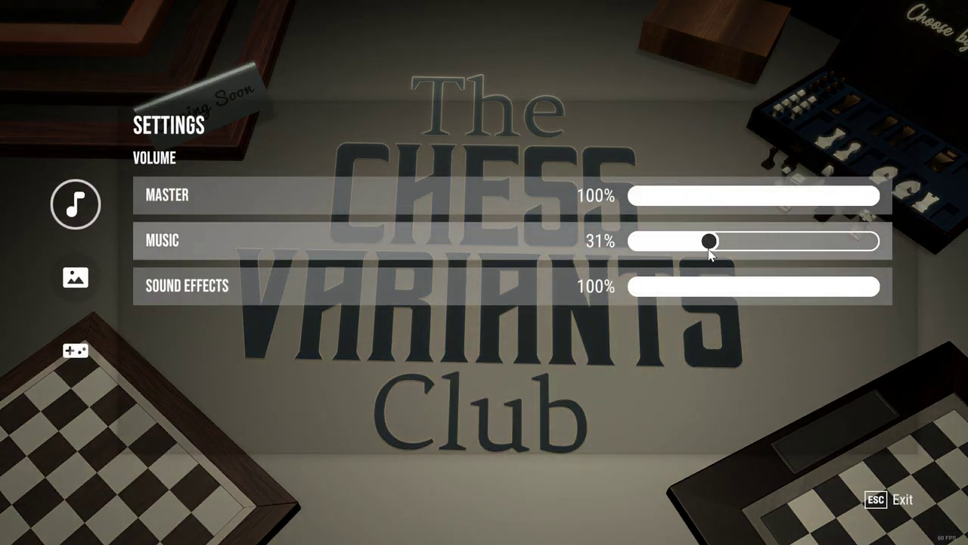
{"action": "left_click_drag", "start_coordinate": [709, 241], "coordinate": [646, 241]}
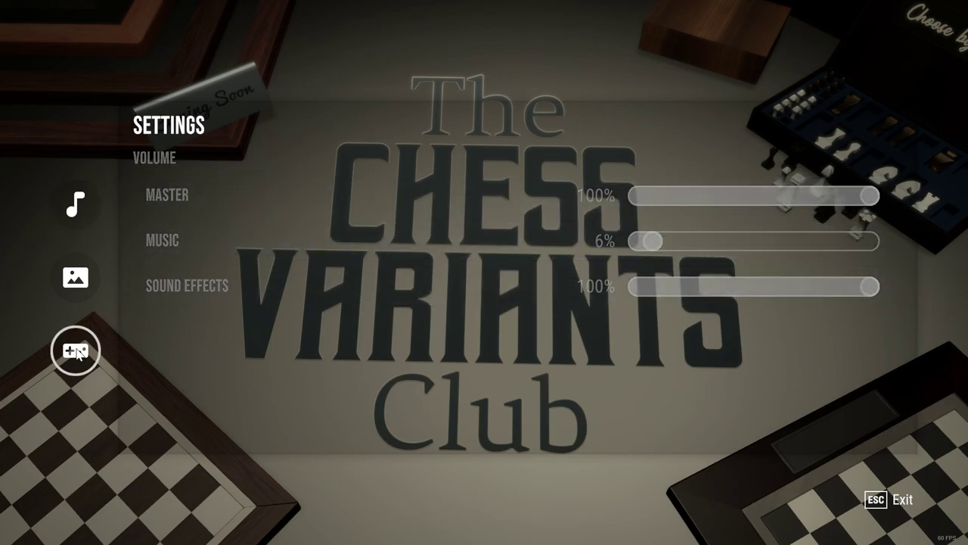
{"action": "left_click", "coordinate": [75, 351]}
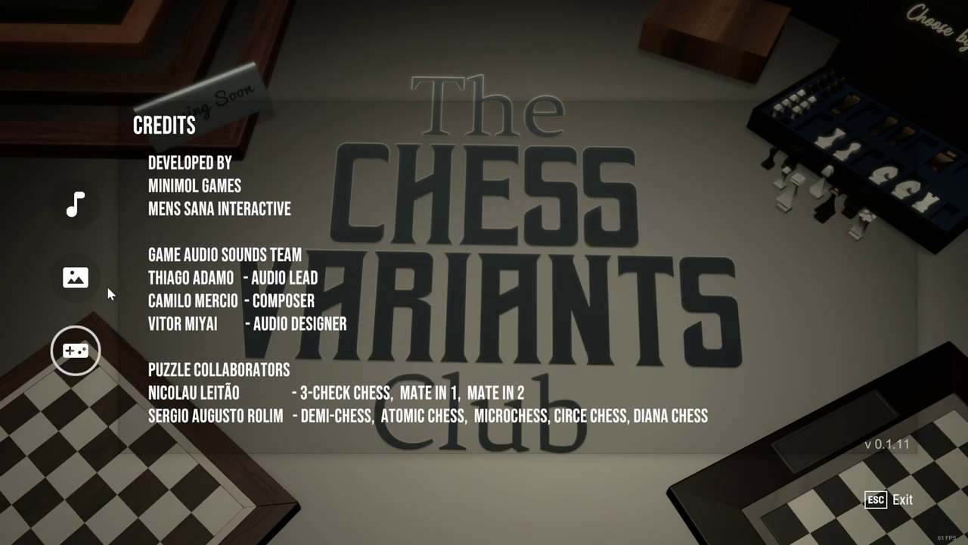
{"action": "left_click", "coordinate": [75, 278]}
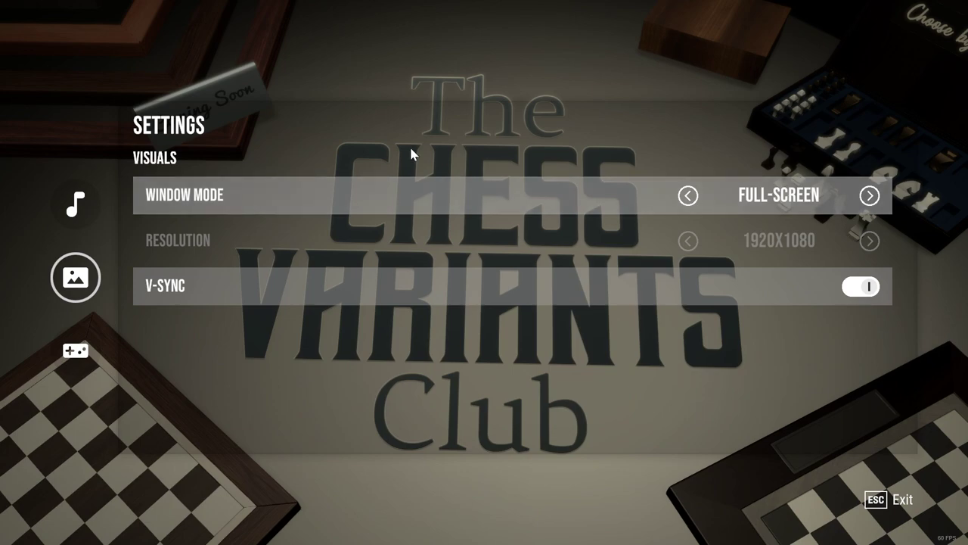
{"action": "mouse_move", "coordinate": [202, 312]}
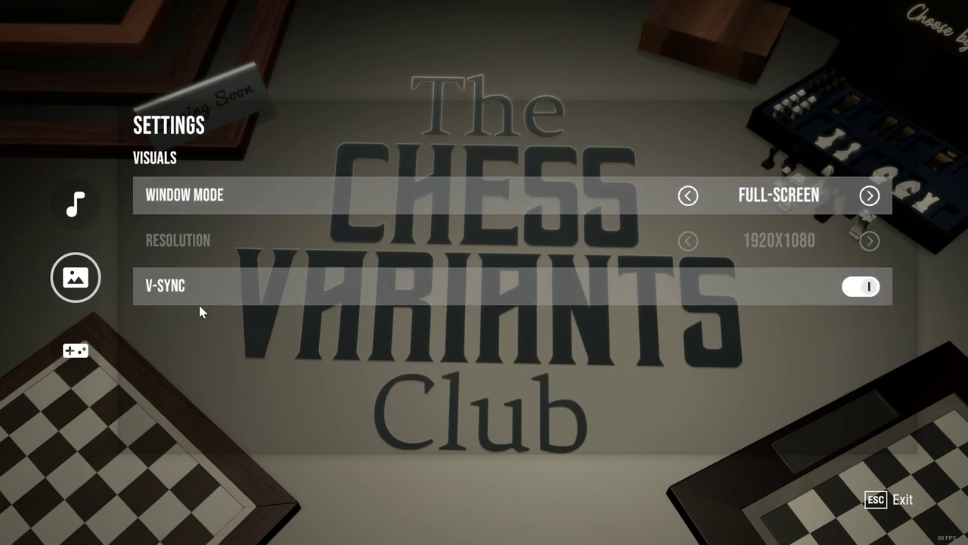
{"action": "left_click", "coordinate": [75, 205]}
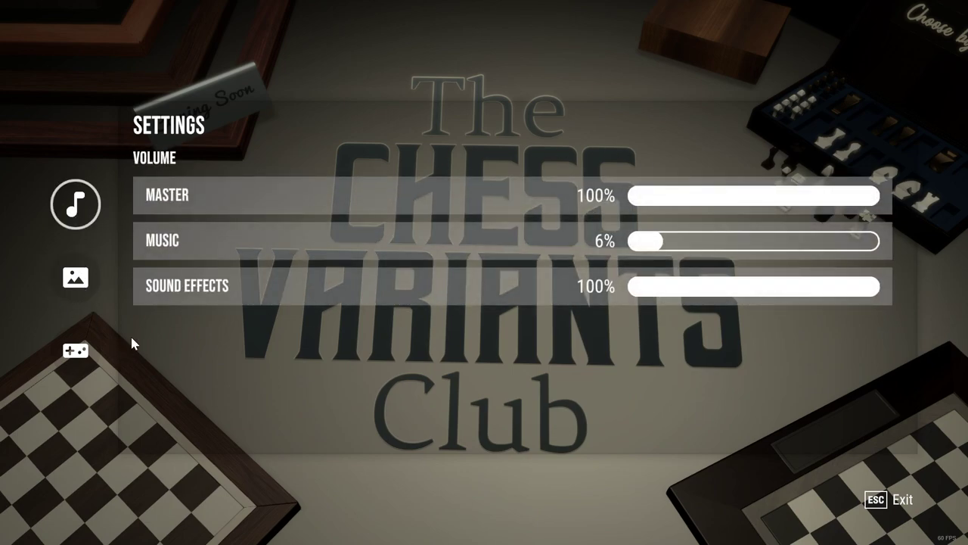
{"action": "left_click_drag", "start_coordinate": [649, 240], "coordinate": [637, 241]}
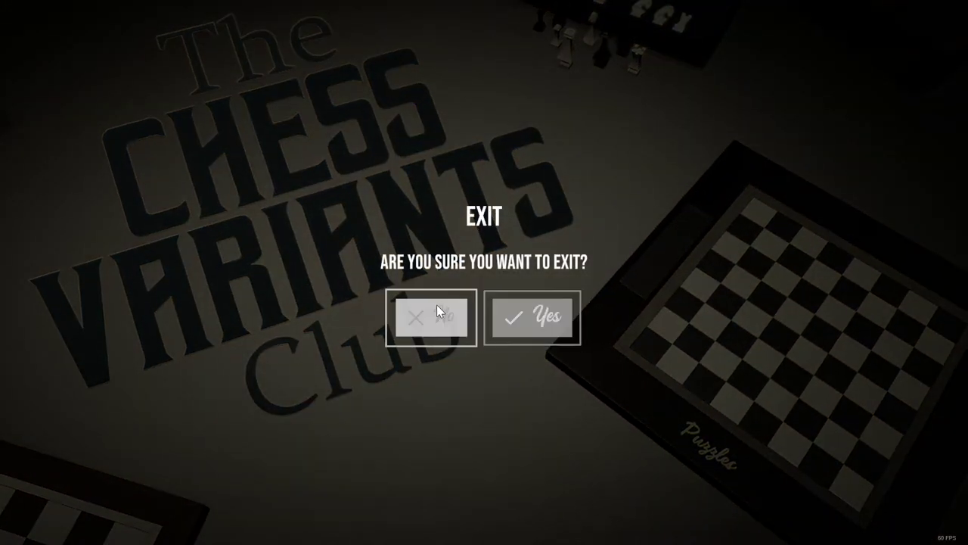
{"action": "mouse_move", "coordinate": [532, 317]}
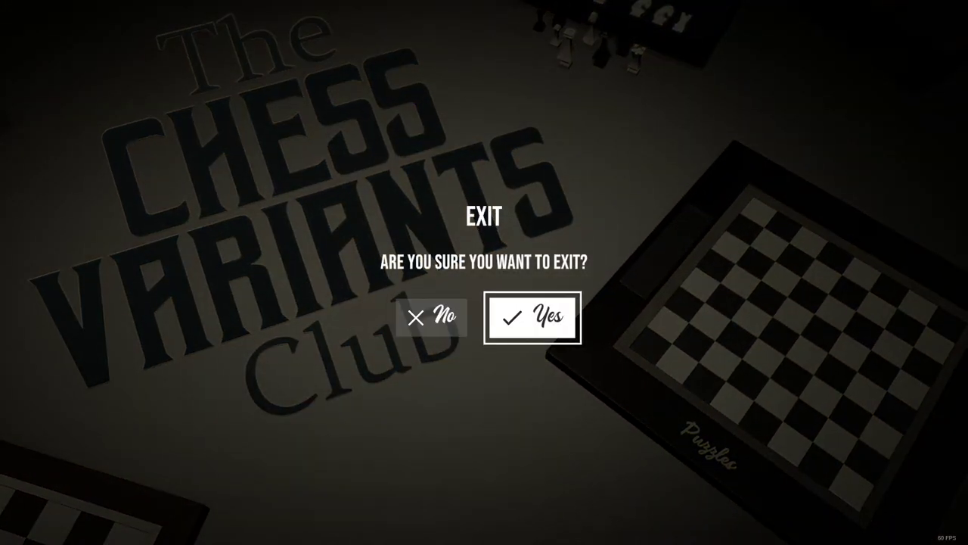